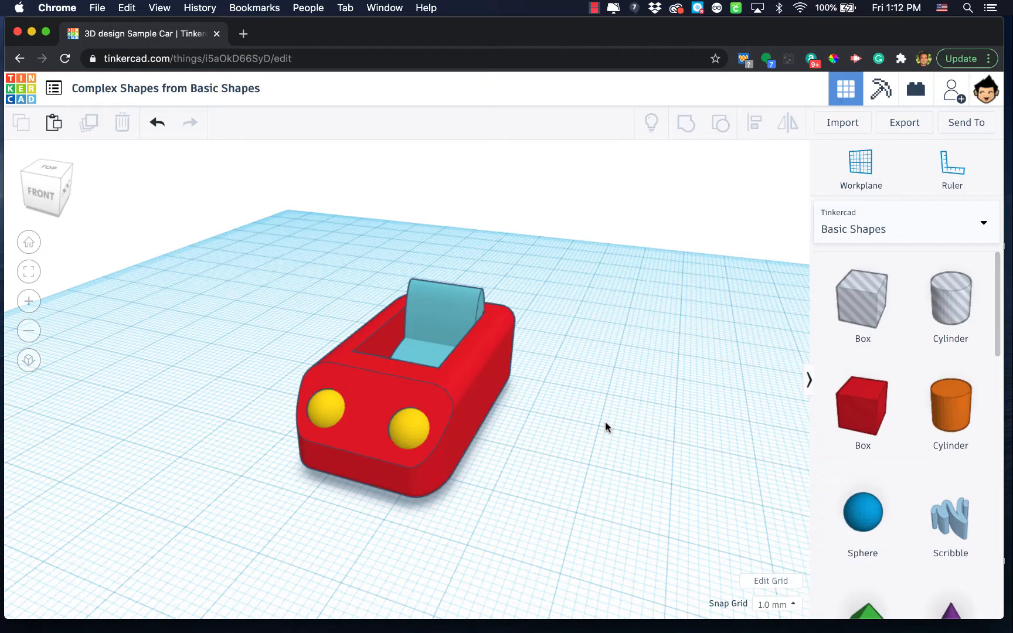
- Stretch the new red box taller with its height handle, then turn the view toward the front
scroll("down", 3)
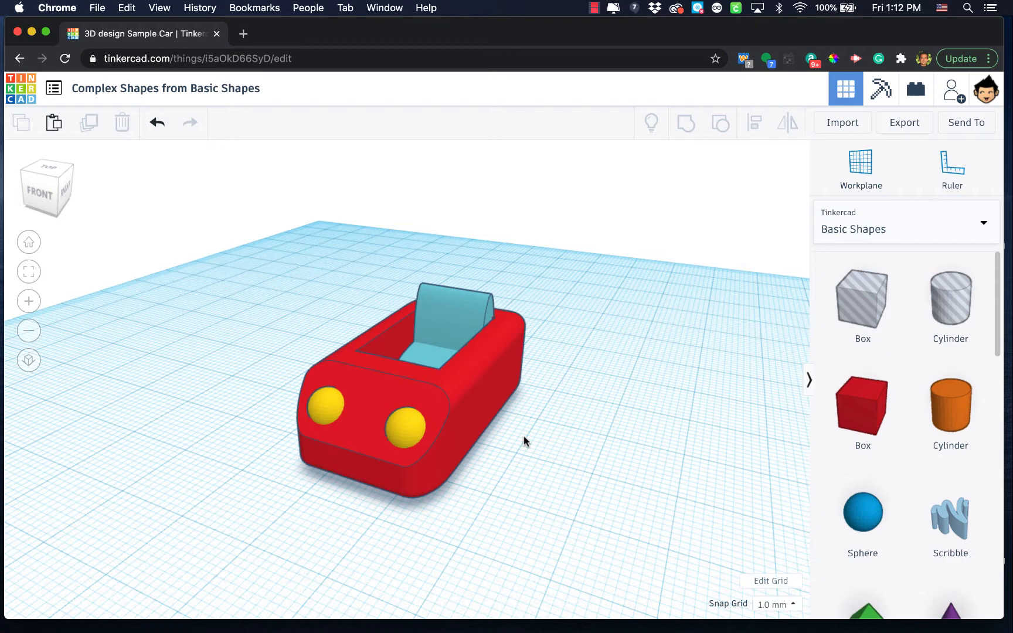
mouse_move(576, 505)
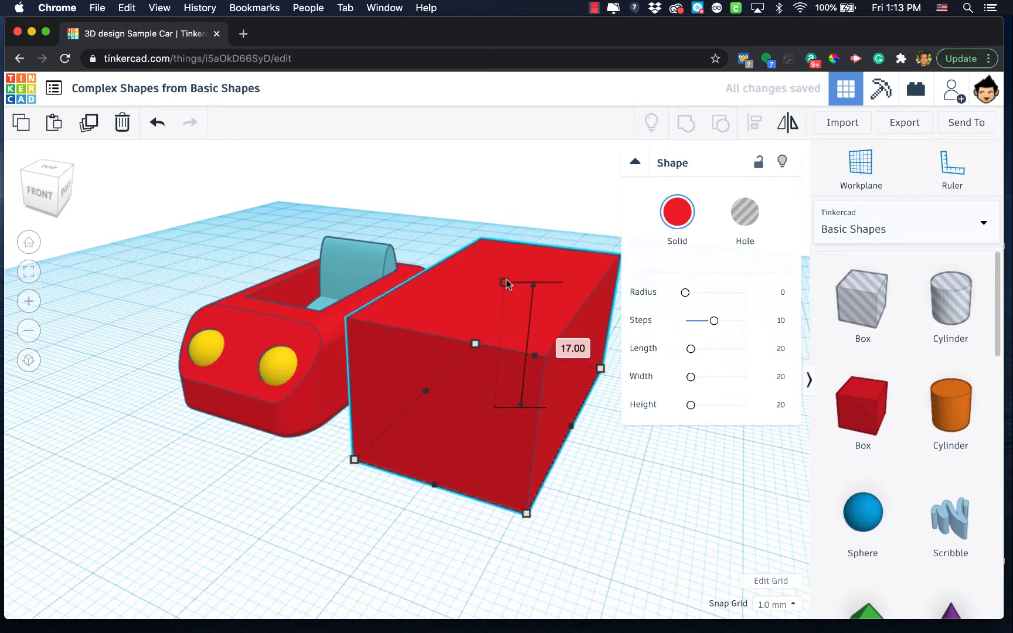
left_click_drag(503, 283, 503, 323)
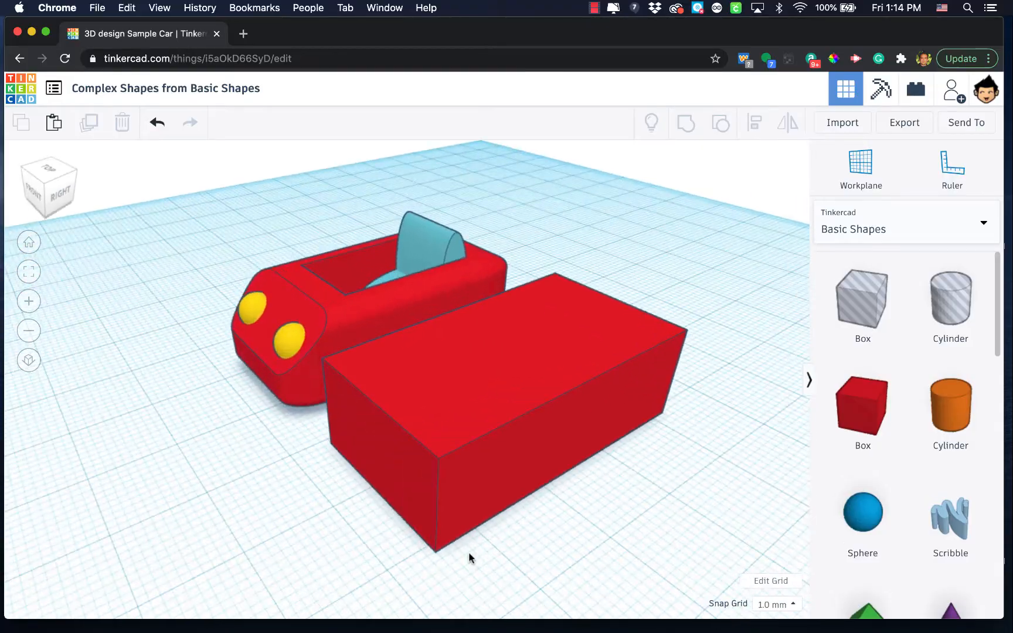
left_click_drag(471, 558, 475, 439)
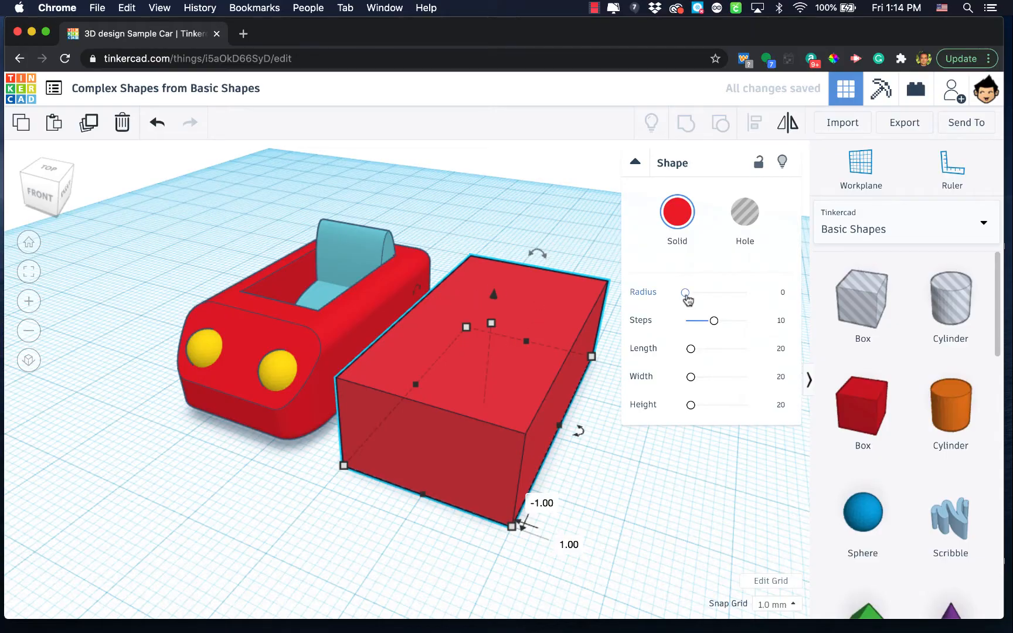
- Raise the red box's Radius slider to about 3.33, then select the sample car
left_click(686, 292)
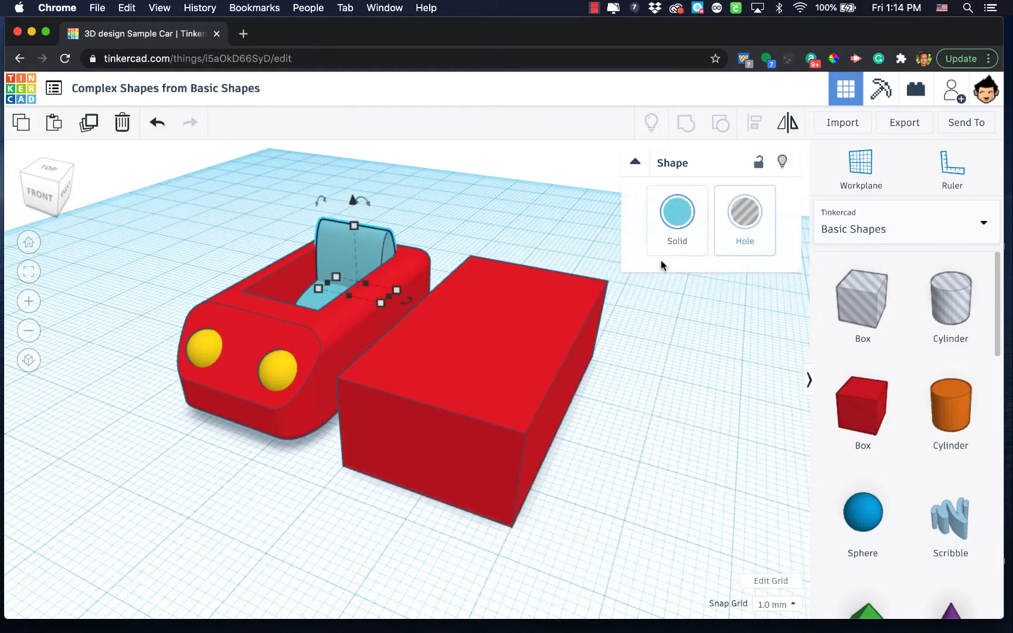
left_click(279, 375)
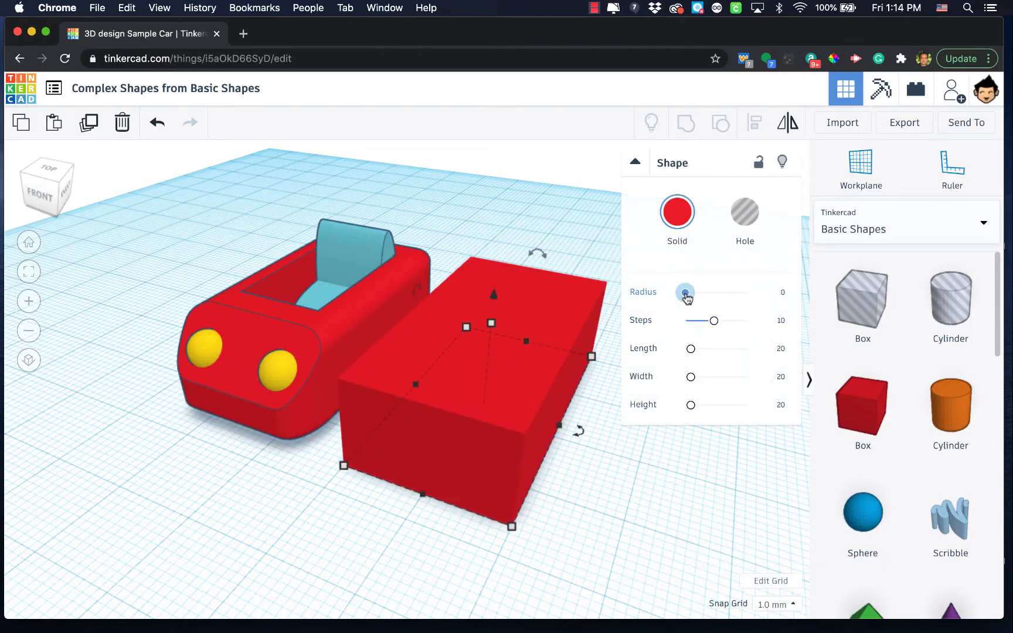
left_click_drag(686, 292, 695, 292)
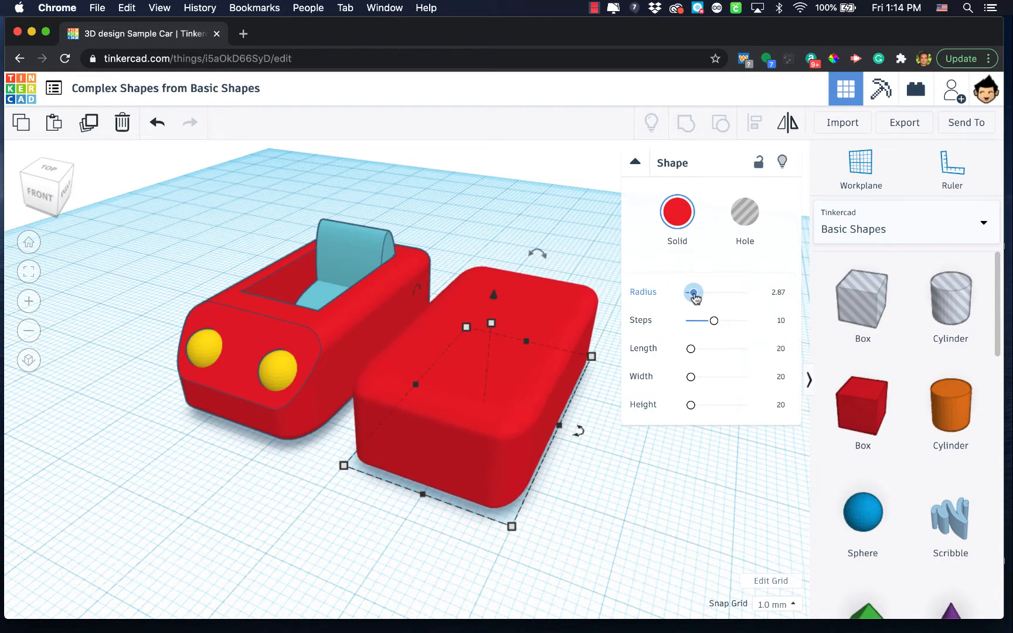
left_click_drag(693, 292, 696, 292)
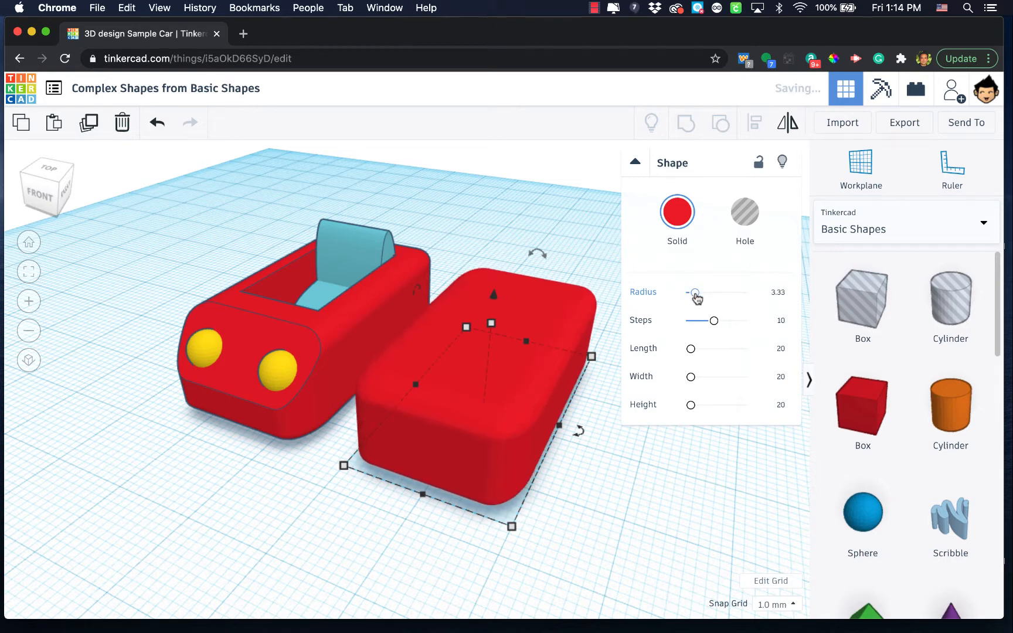
left_click(627, 488)
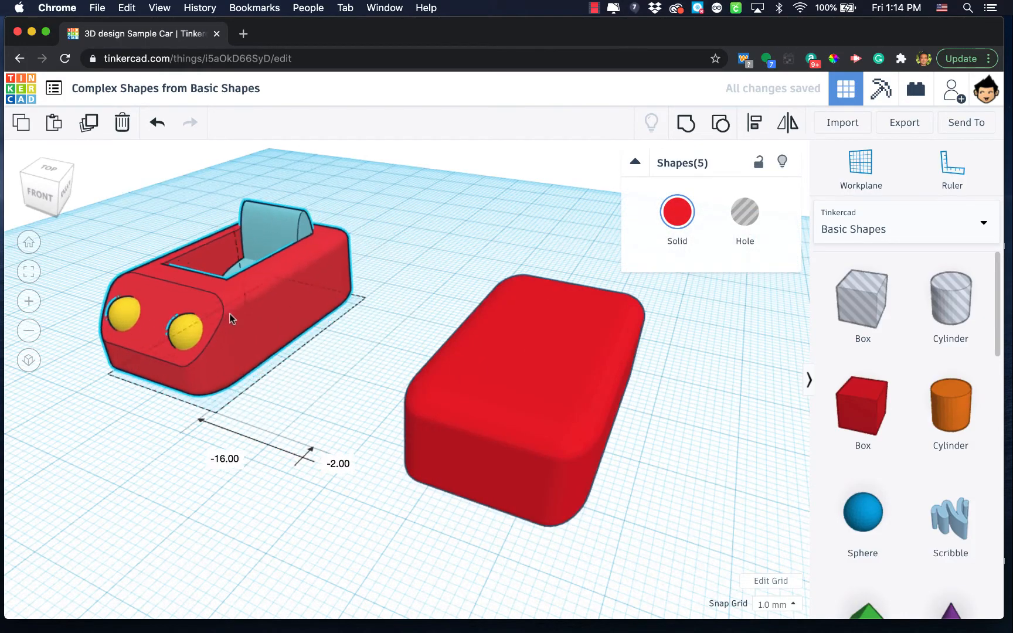
- Select the rounded red box standing apart from the sample car
left_click(511, 381)
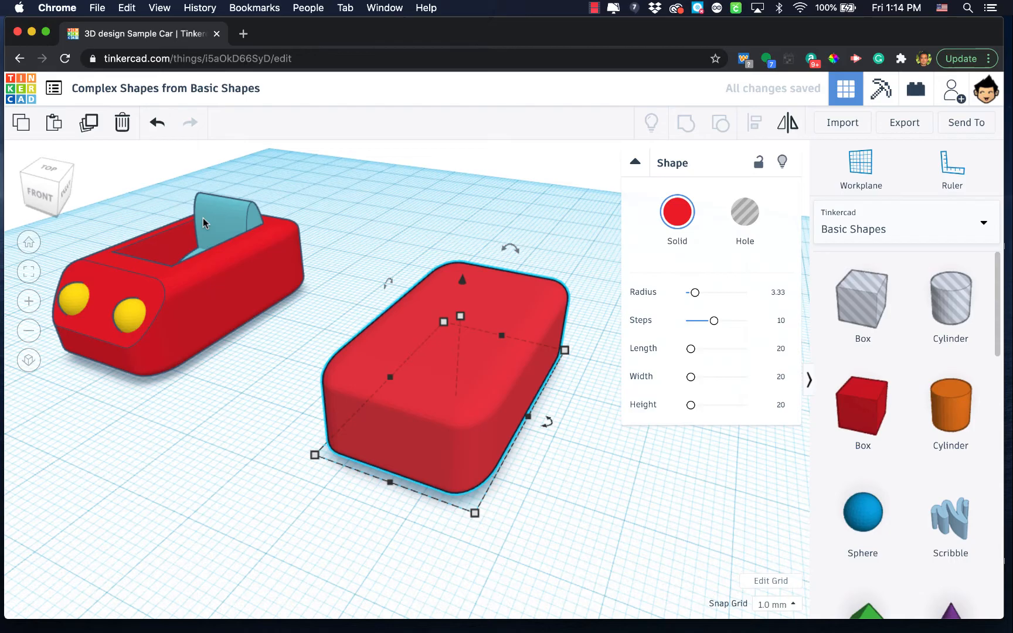
mouse_move(233, 286)
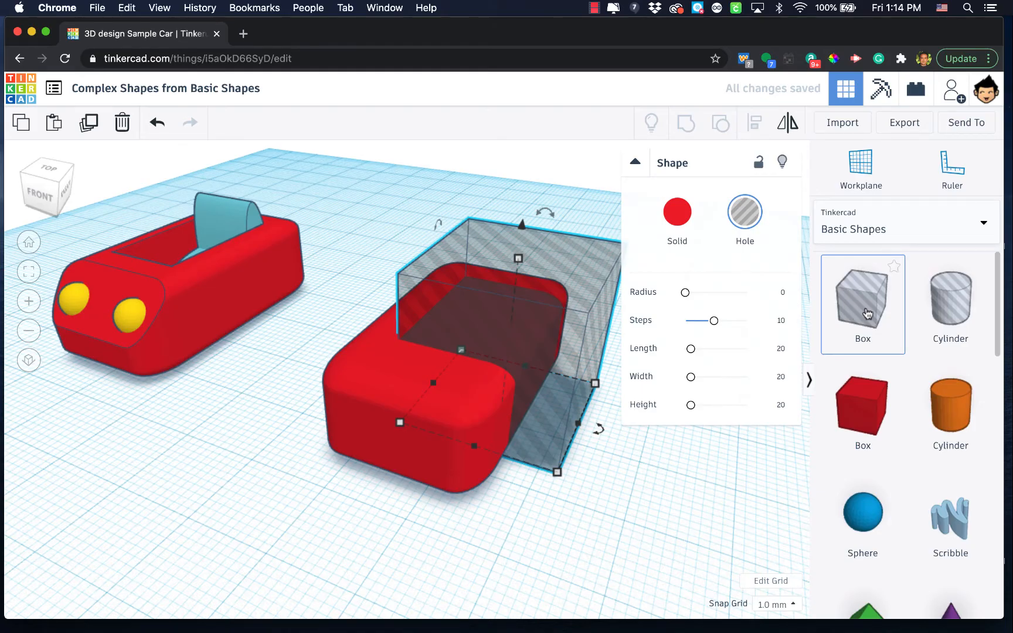
- Narrow the hole box from width 16 to 13 so it fits inside the body
scroll("down", 3)
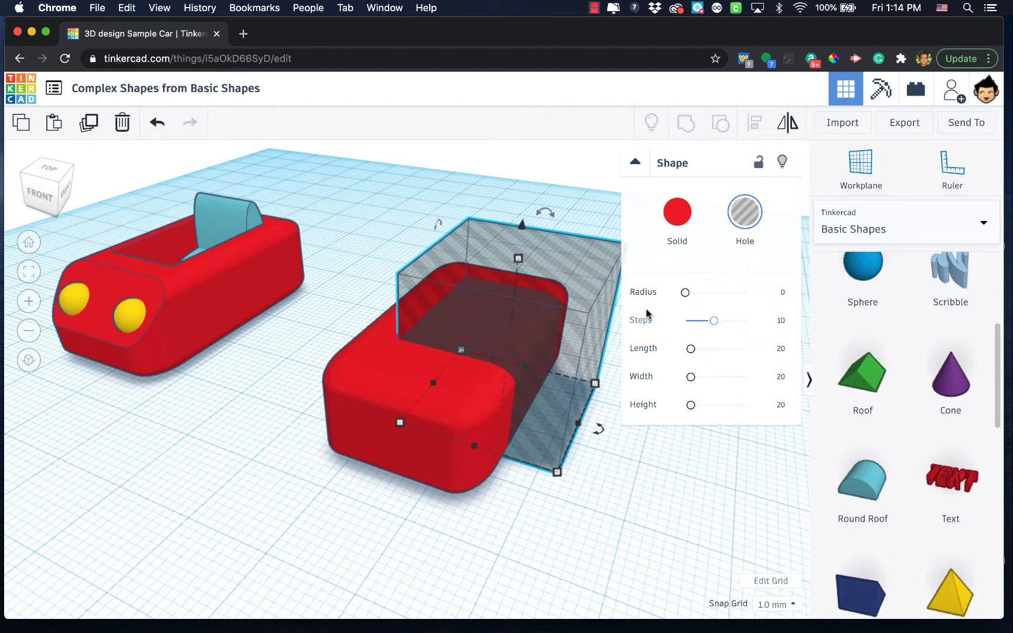
left_click(677, 211)
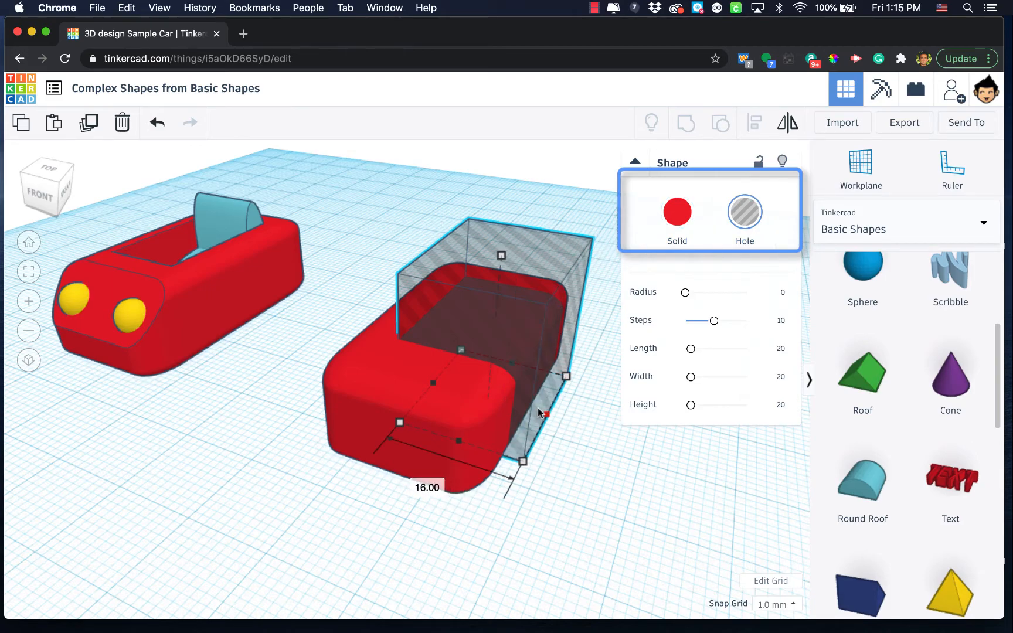
left_click_drag(521, 461, 483, 448)
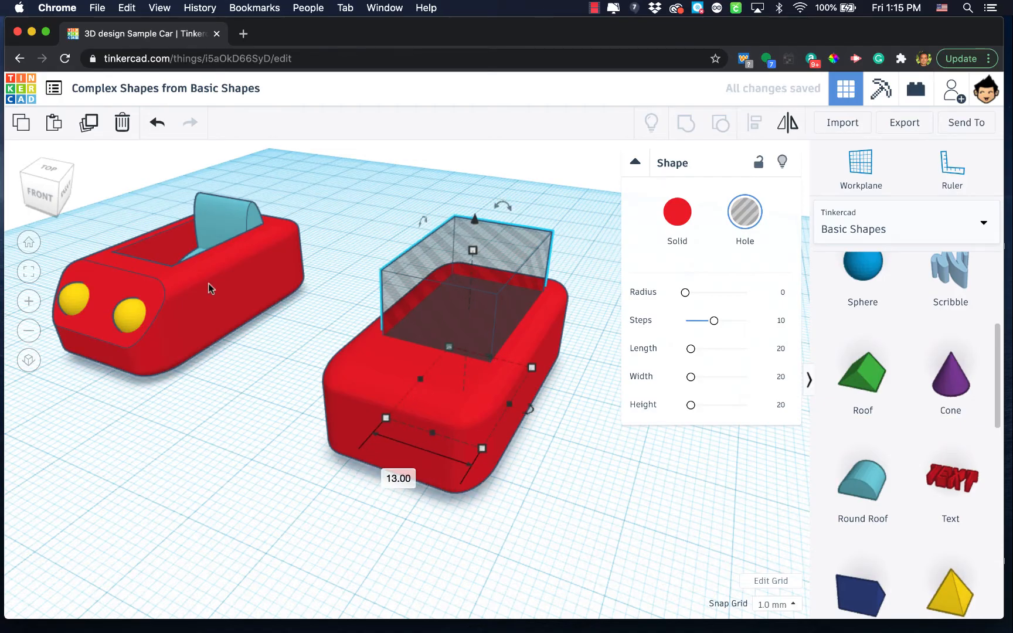
mouse_move(560, 474)
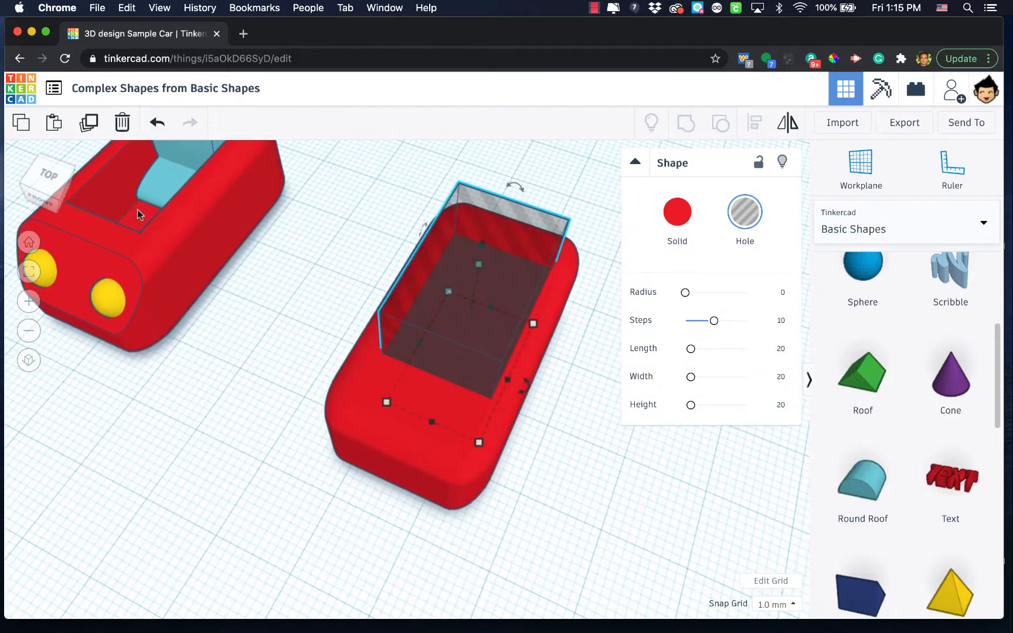
mouse_move(269, 353)
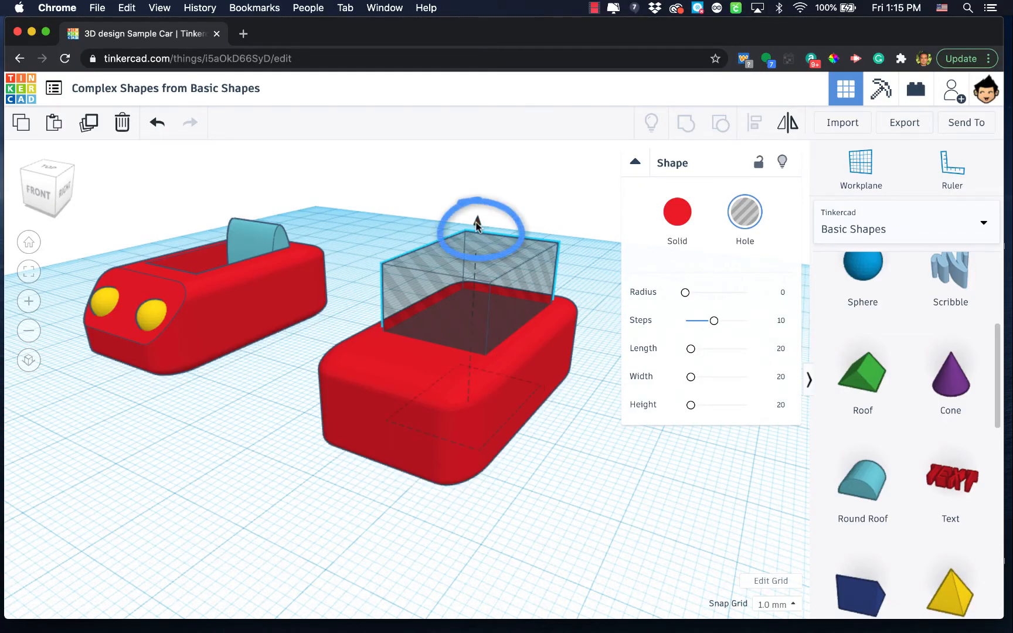
- Lift the hole box 2 mm off the workplane and orbit to the front view
left_click_drag(476, 220, 477, 211)
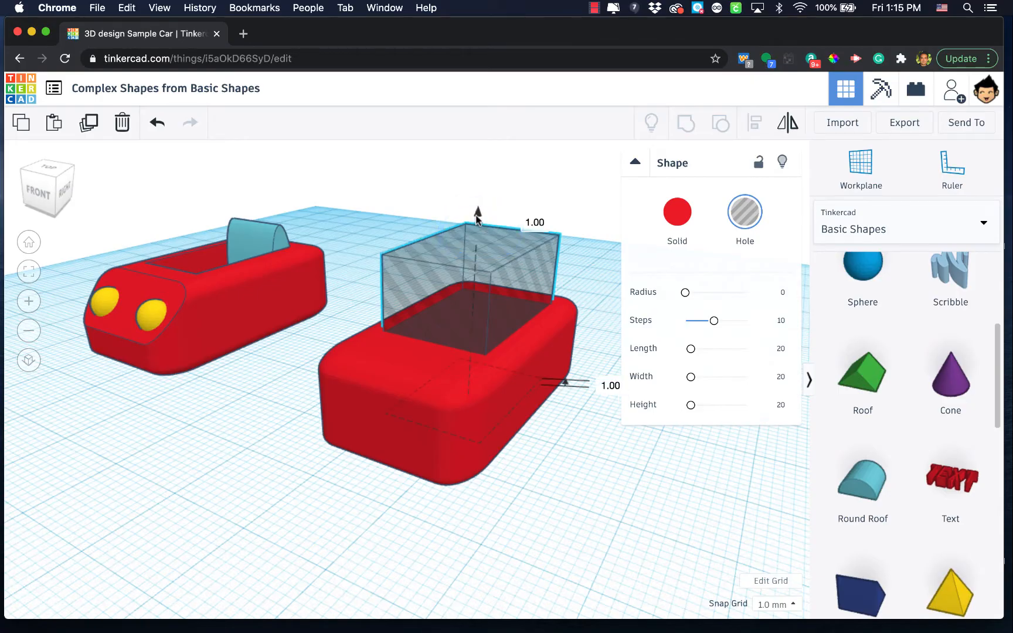
left_click_drag(477, 212, 477, 202)
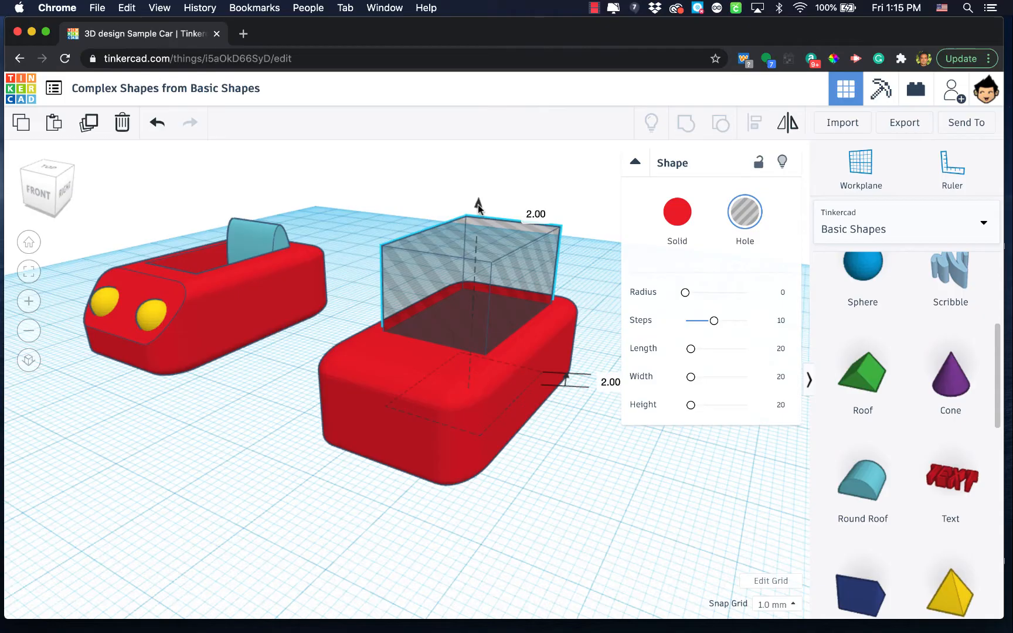
left_click_drag(479, 206, 479, 194)
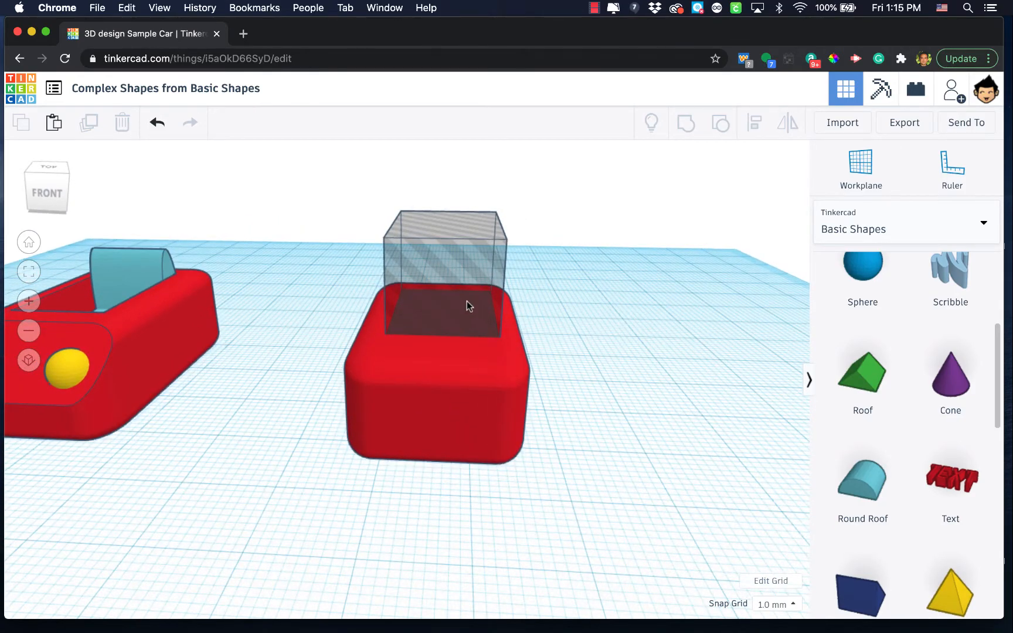
- Select the rounded body and hole box together and align them with each other
left_click(433, 400)
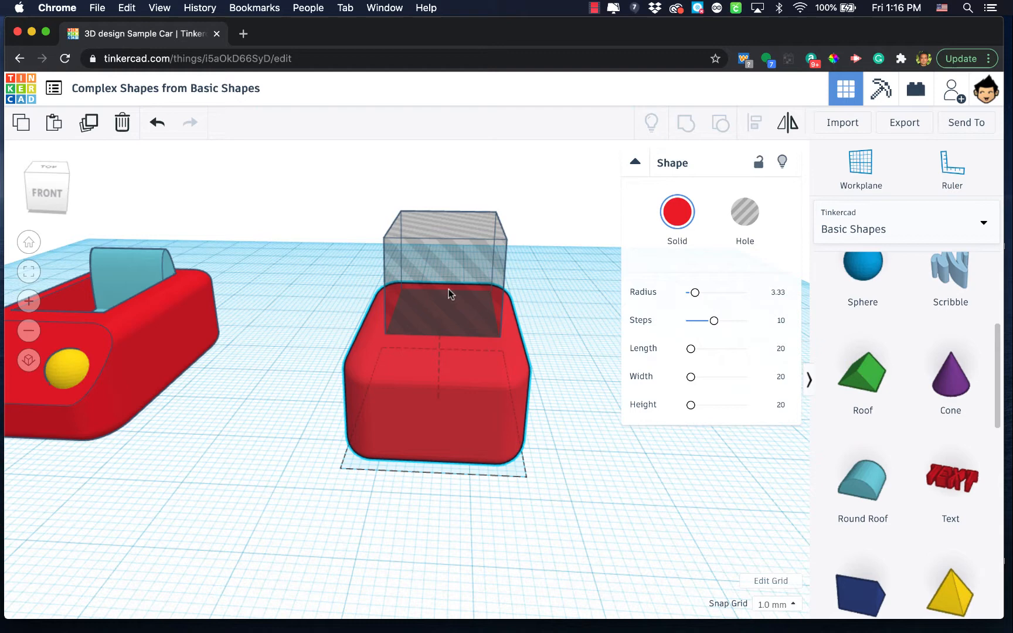
left_click(744, 212)
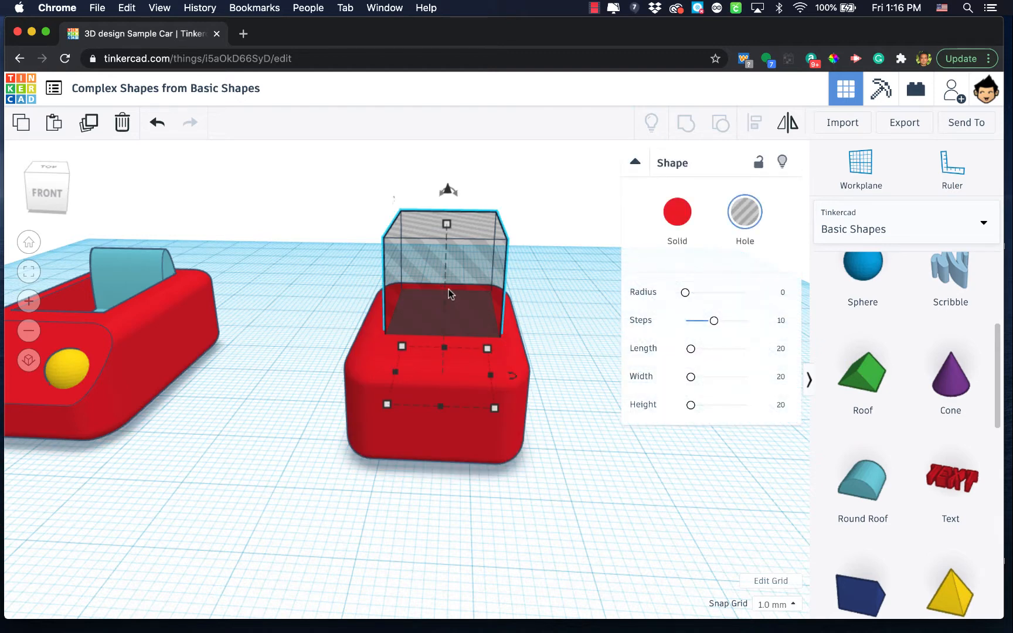
mouse_move(485, 517)
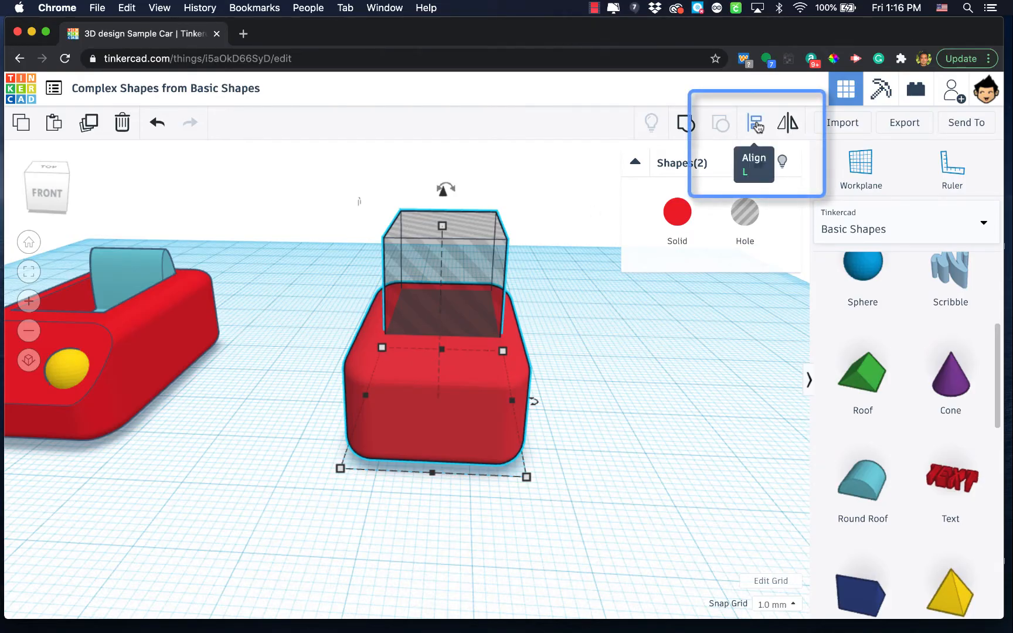
left_click(754, 123)
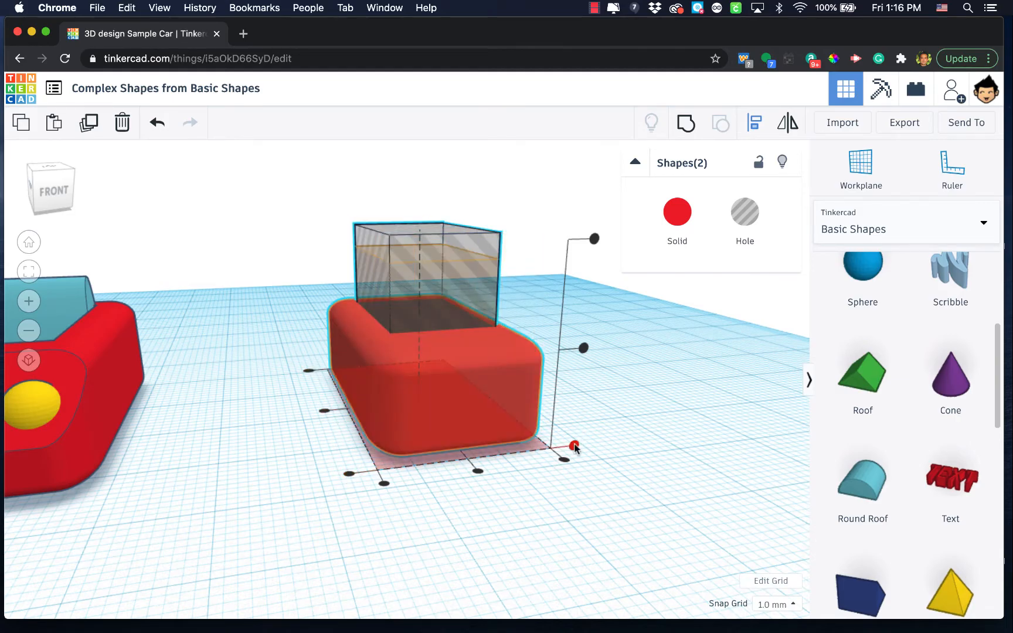
left_click_drag(574, 445, 591, 240)
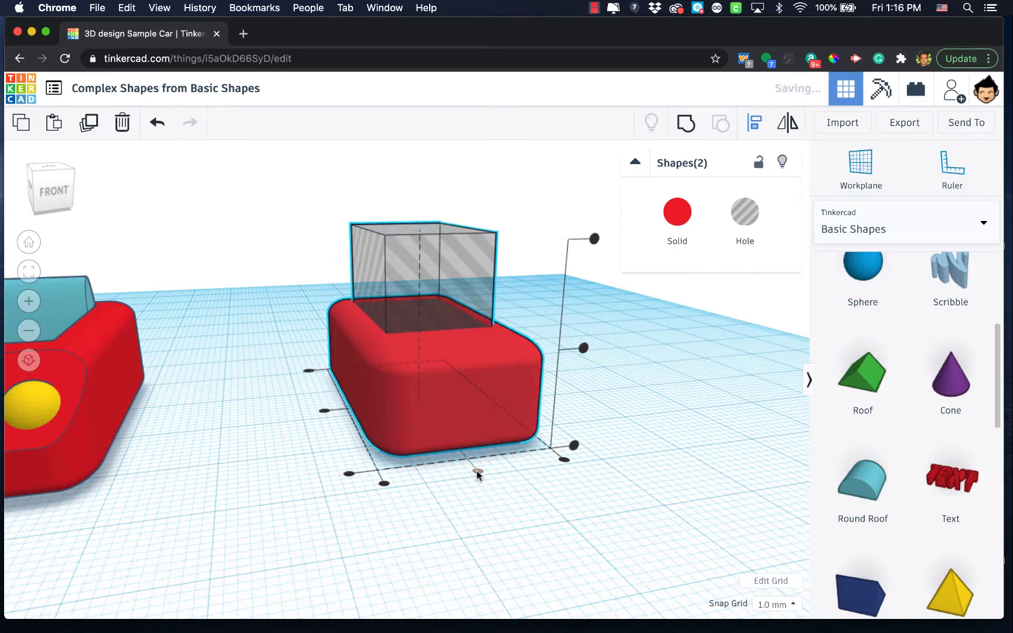
mouse_move(482, 480)
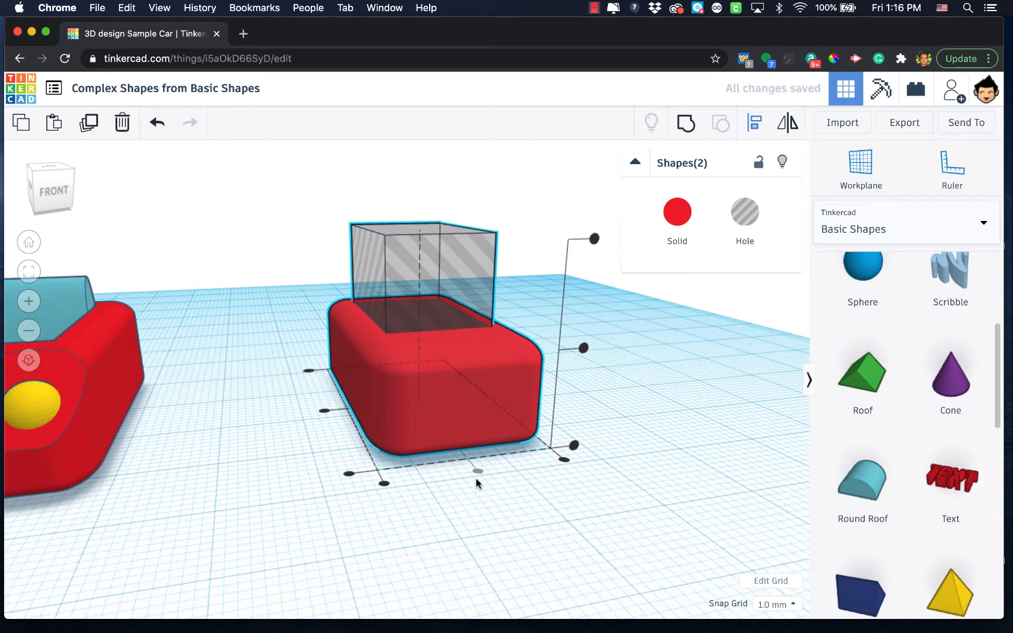
mouse_move(498, 511)
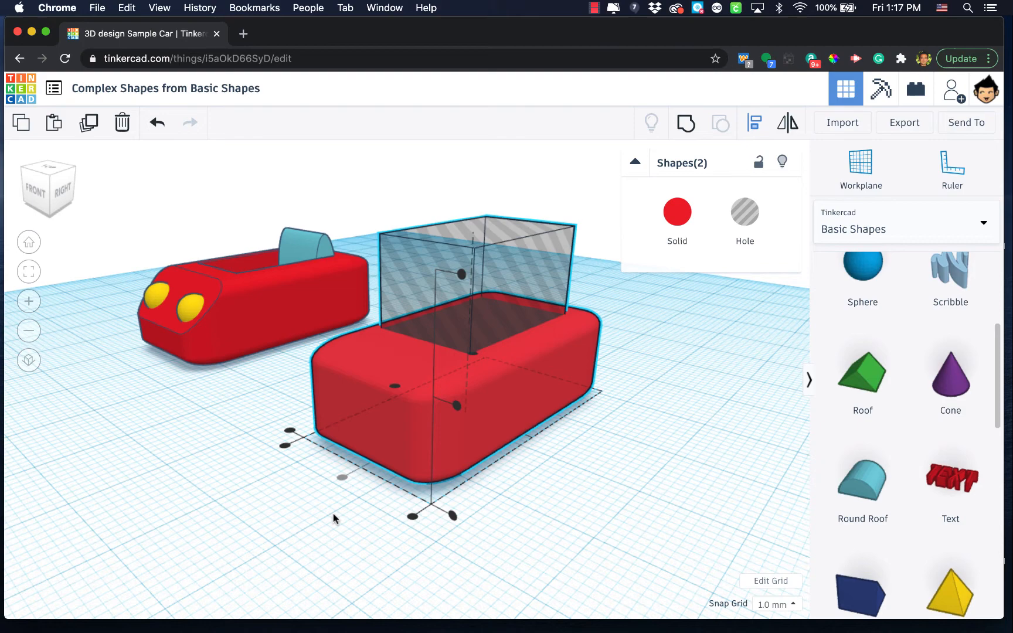
mouse_move(579, 462)
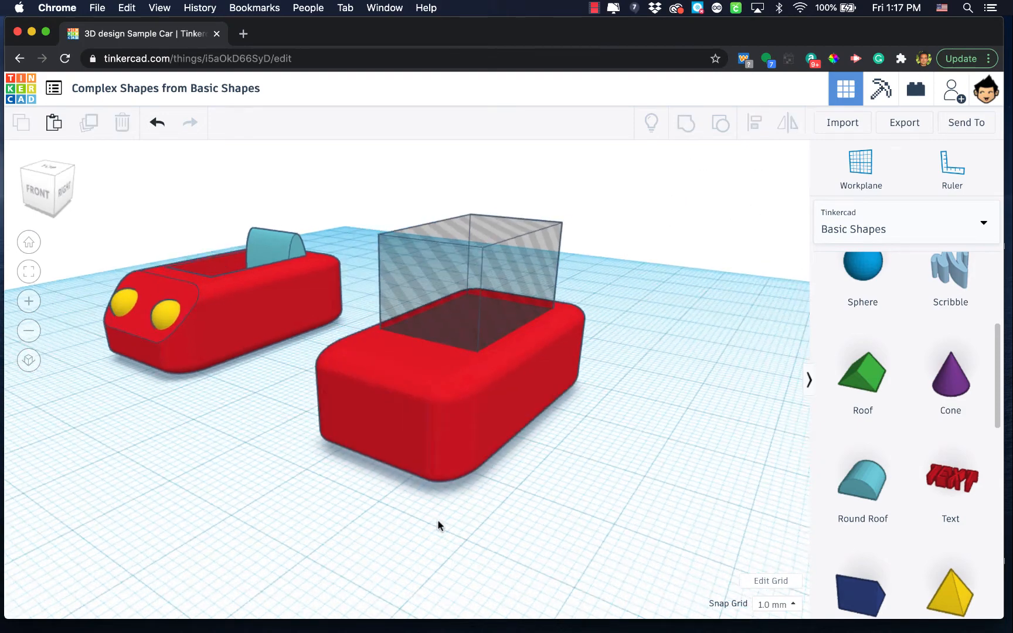
- Box-select the body and hole box and group them to cut the seat opening
left_click_drag(439, 525, 488, 408)
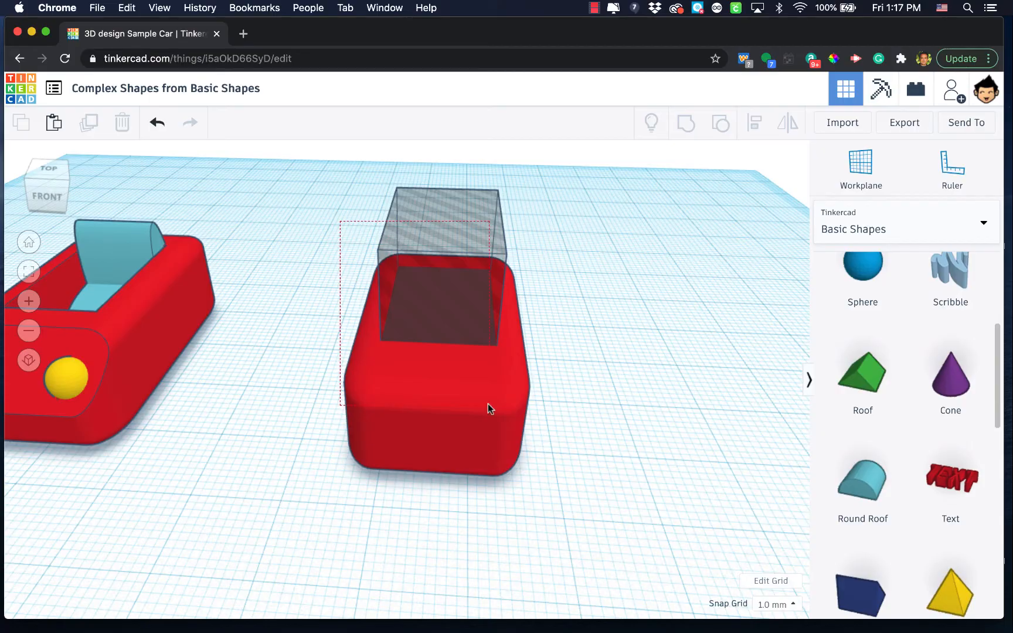
left_click(684, 123)
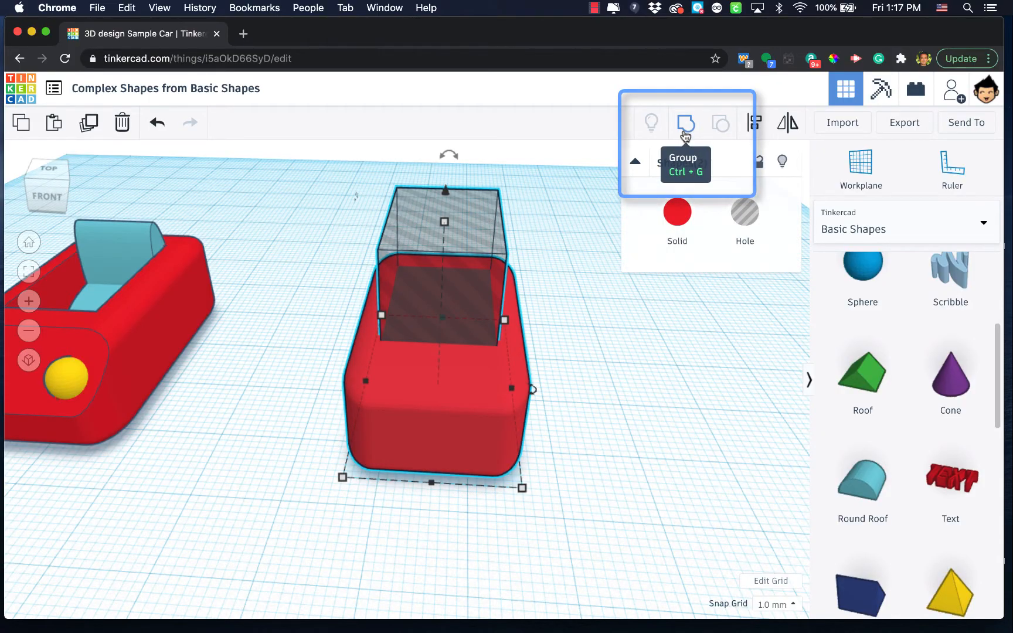
left_click(686, 124)
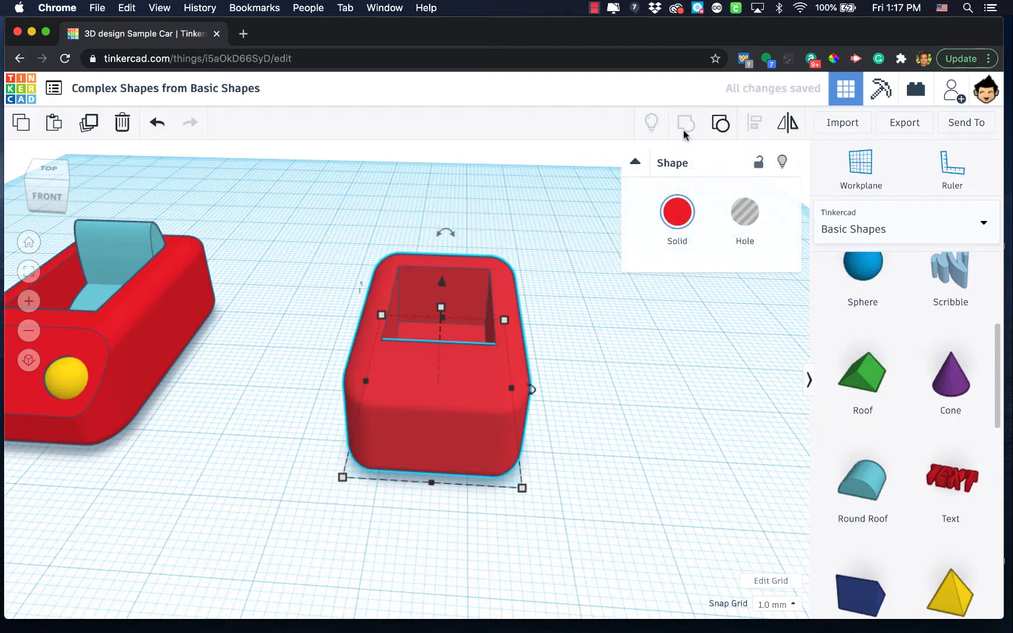
mouse_move(652, 288)
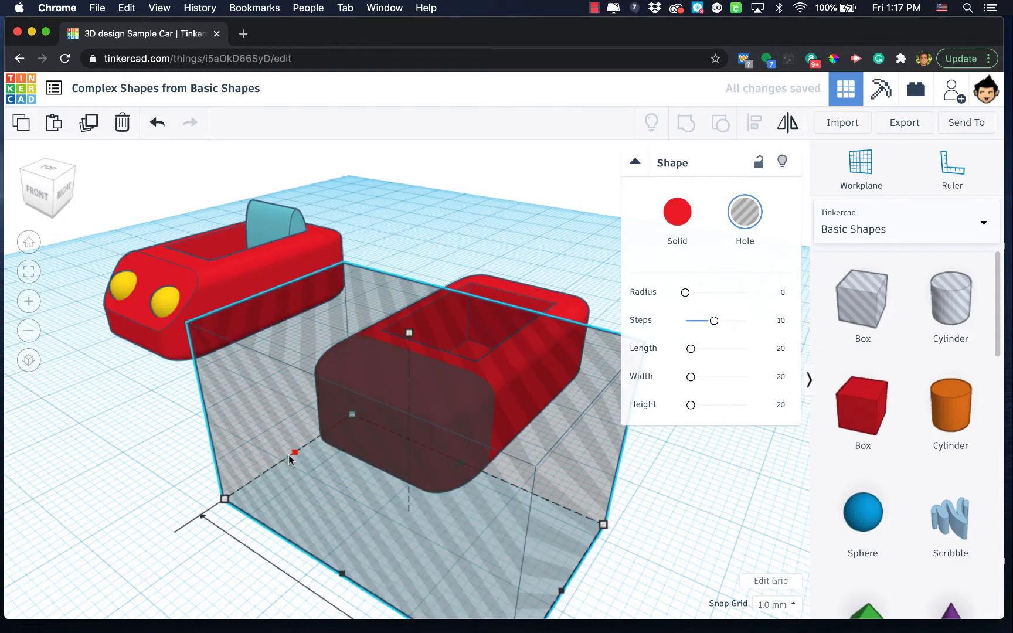
- Orbit to a side view and select the grouped body with the large hole box
left_click(619, 547)
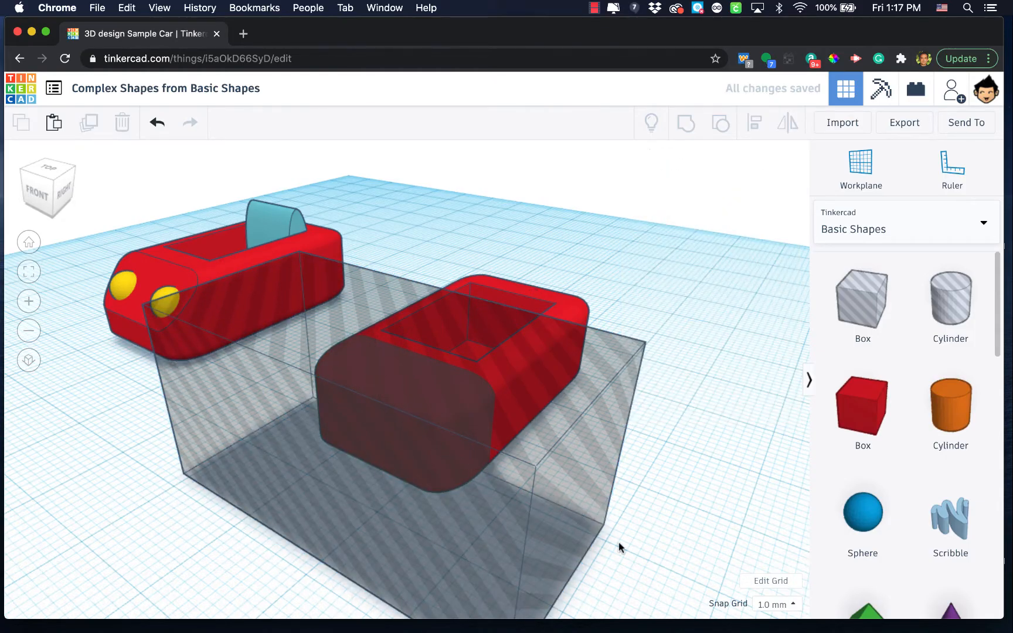
left_click_drag(619, 548, 515, 536)
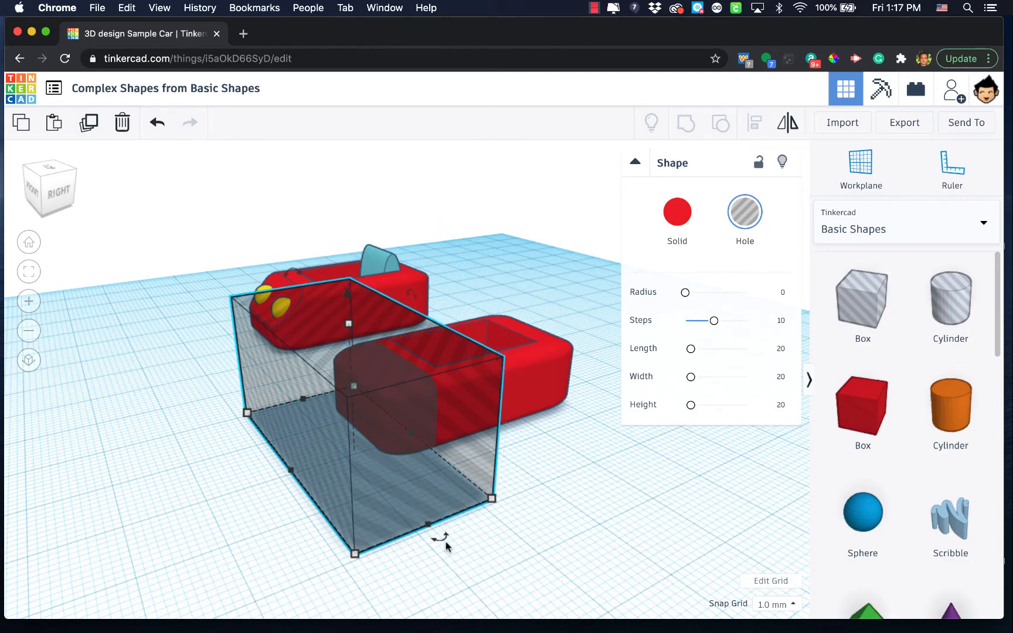
left_click(441, 538)
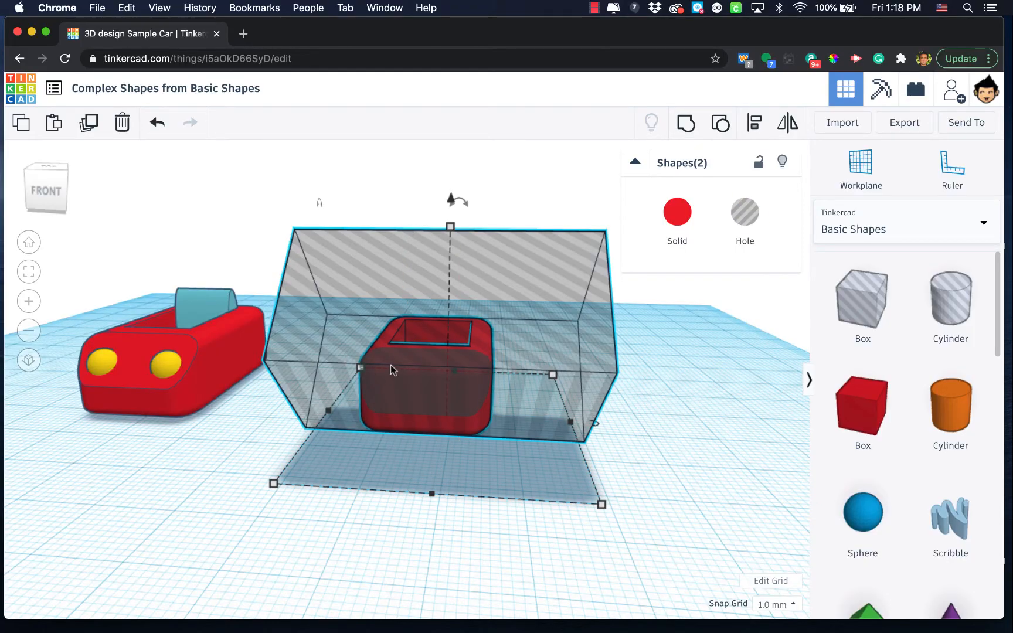
mouse_move(568, 347)
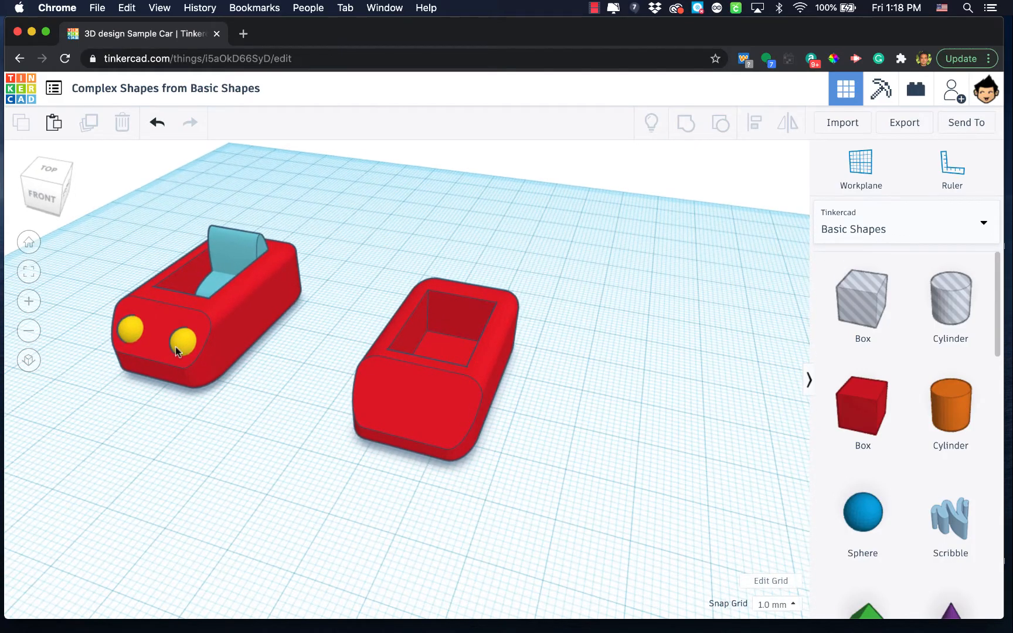
mouse_move(233, 252)
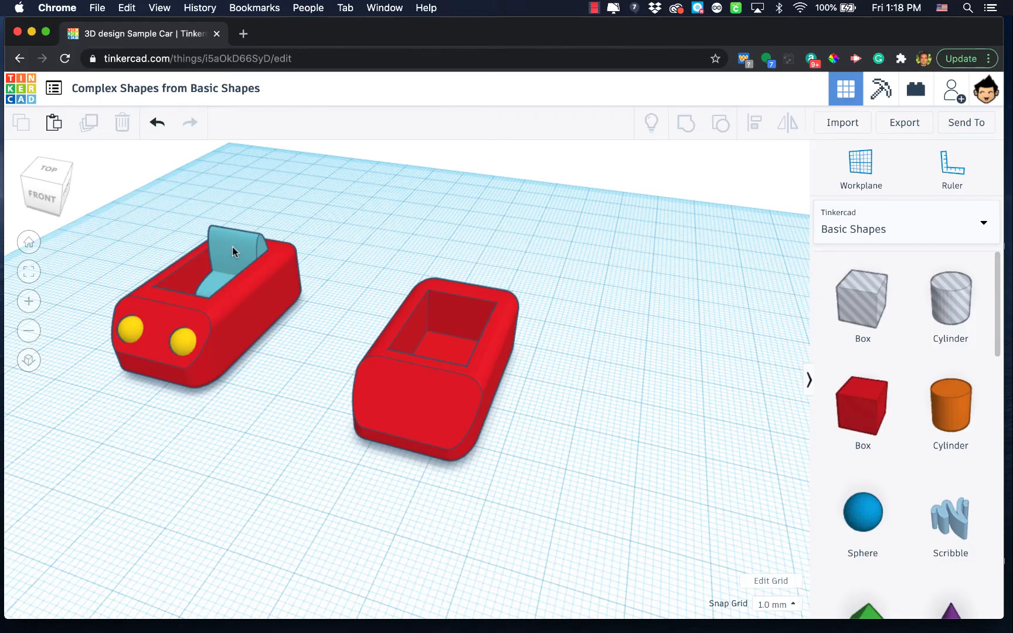
mouse_move(698, 383)
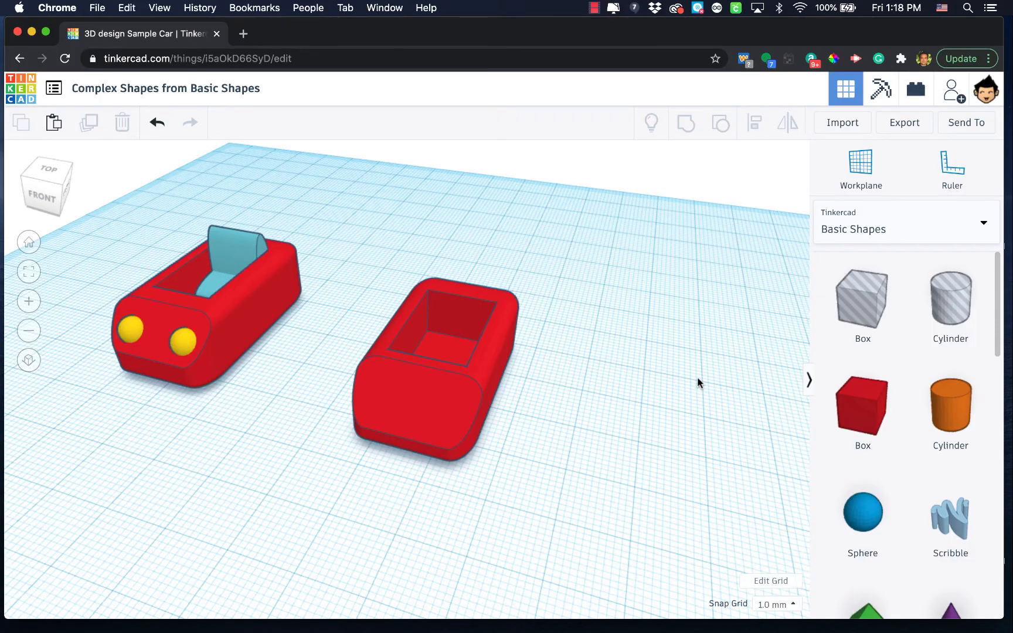
- Add a sphere and shrink it evenly from 9 by 9 down to 6 by 6
left_click(863, 511)
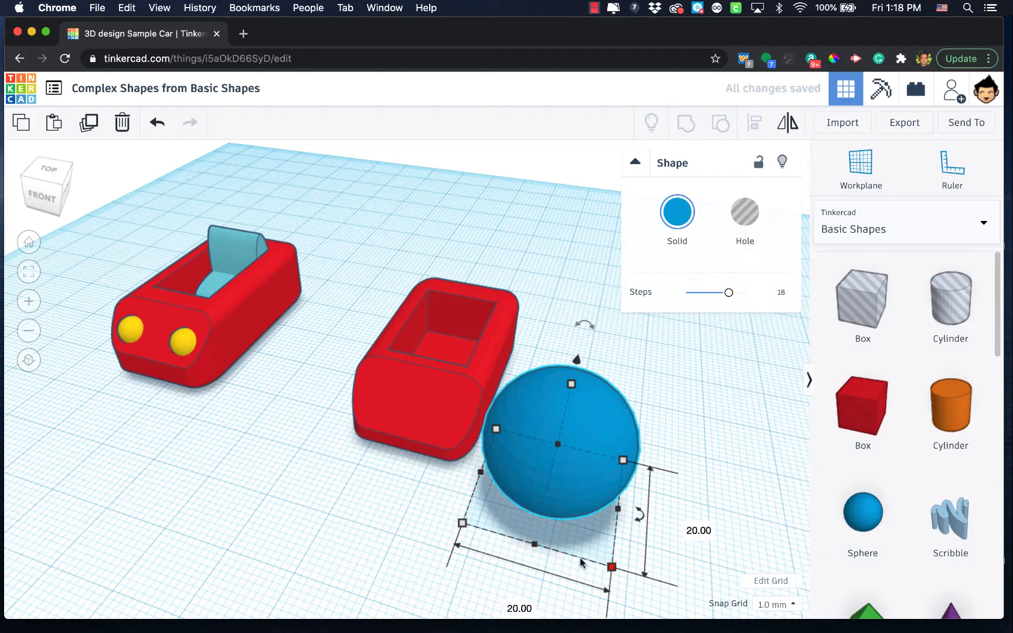
left_click_drag(613, 568, 558, 525)
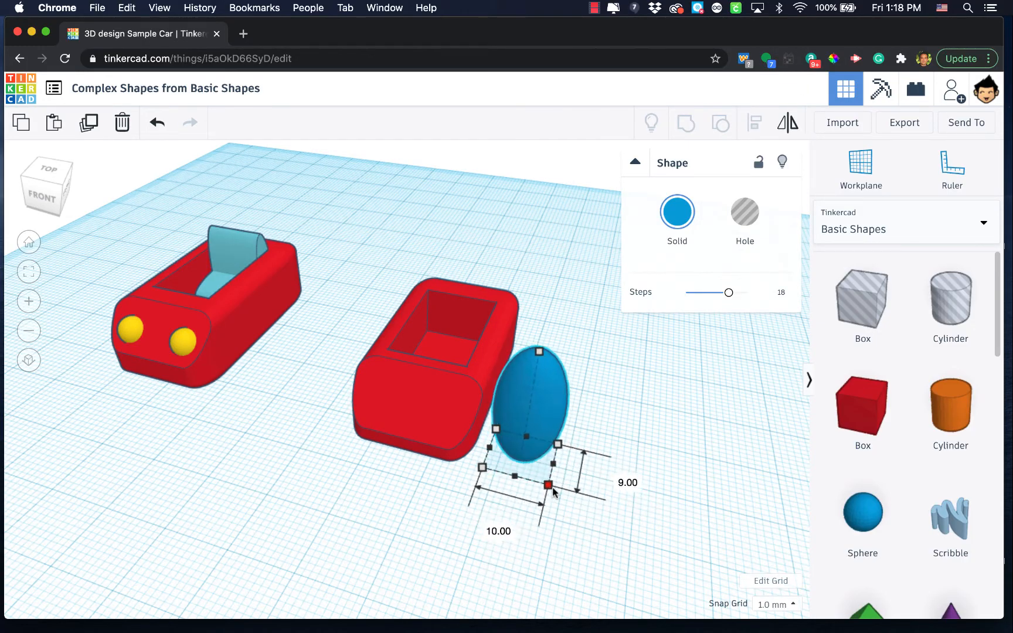
left_click_drag(549, 482, 543, 483)
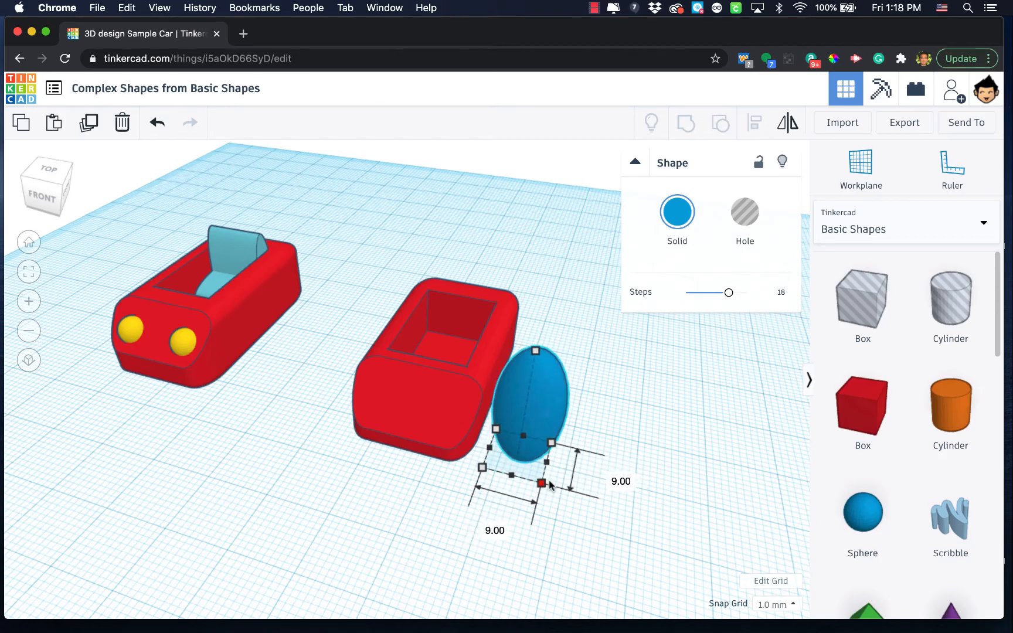
left_click_drag(541, 481, 550, 481)
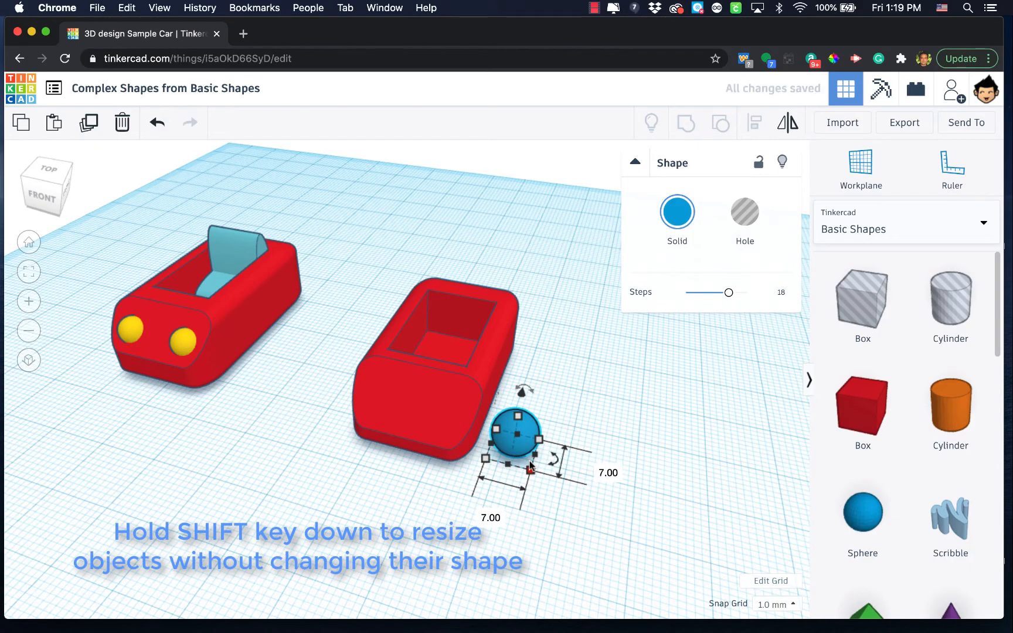
left_click_drag(539, 464, 524, 461)
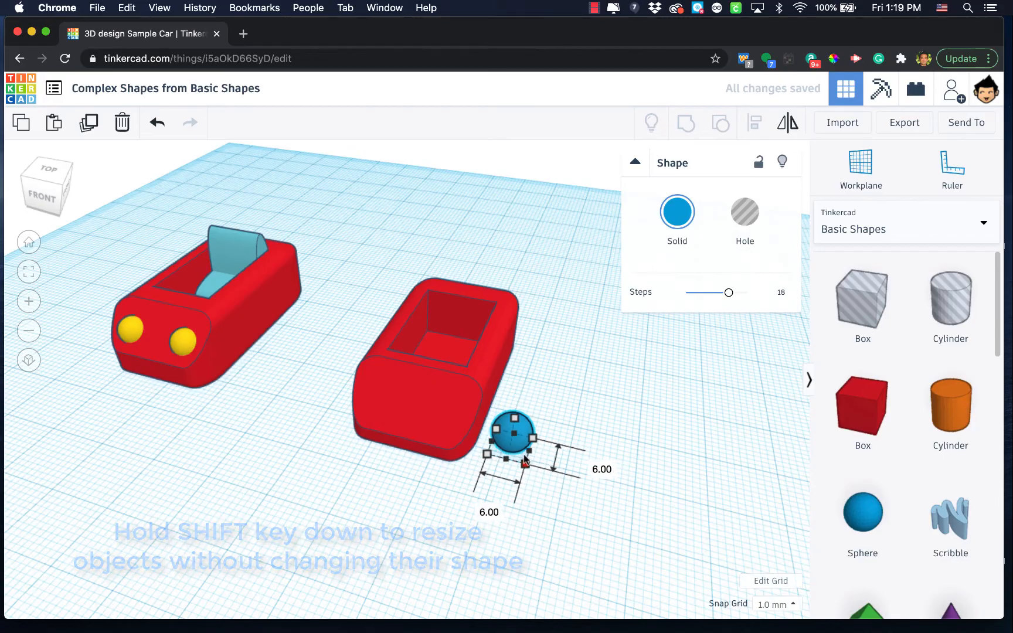
- Color the small sphere yellow and position it on the body's front as a headlight
left_click(677, 211)
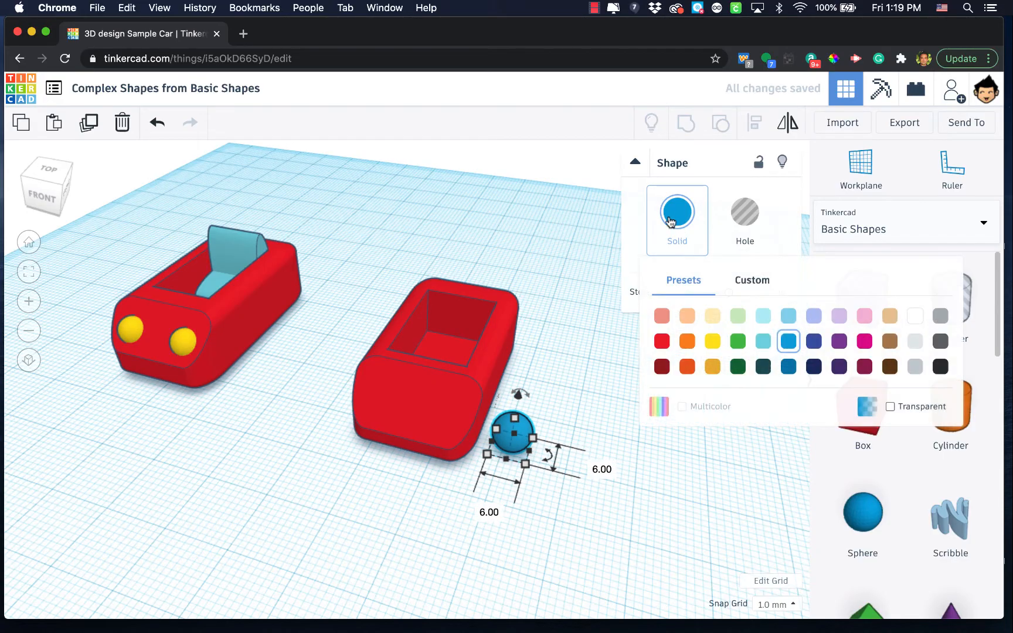
left_click(712, 342)
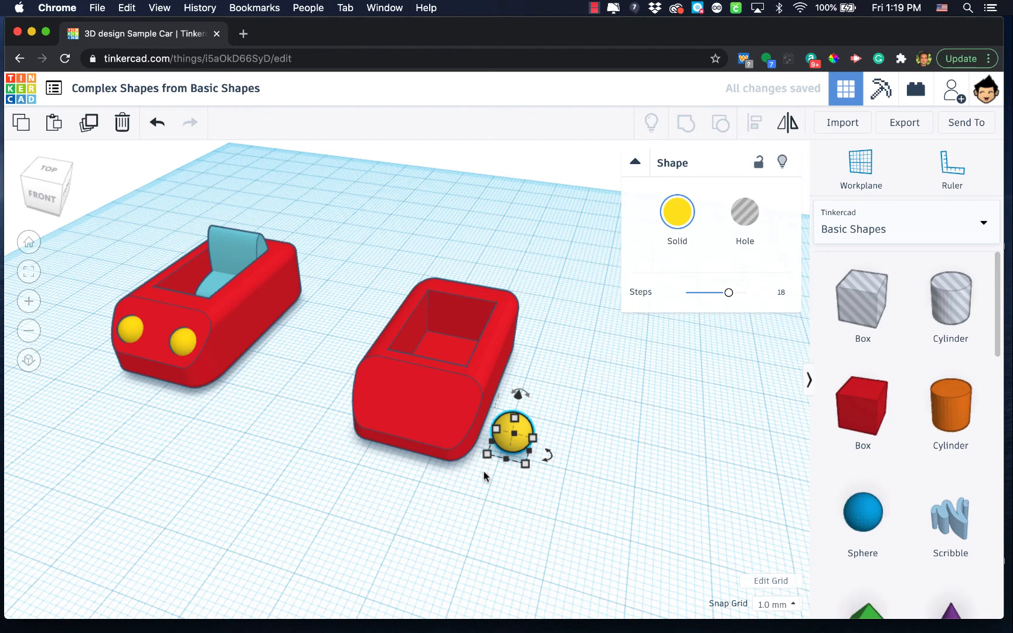
left_click_drag(514, 436, 406, 429)
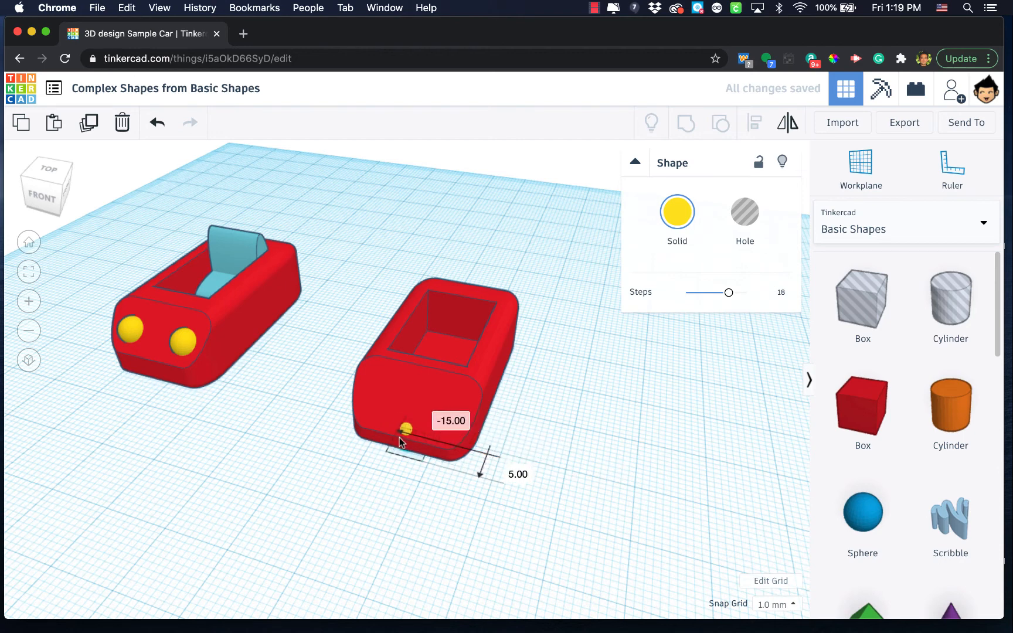
left_click_drag(406, 428, 397, 417)
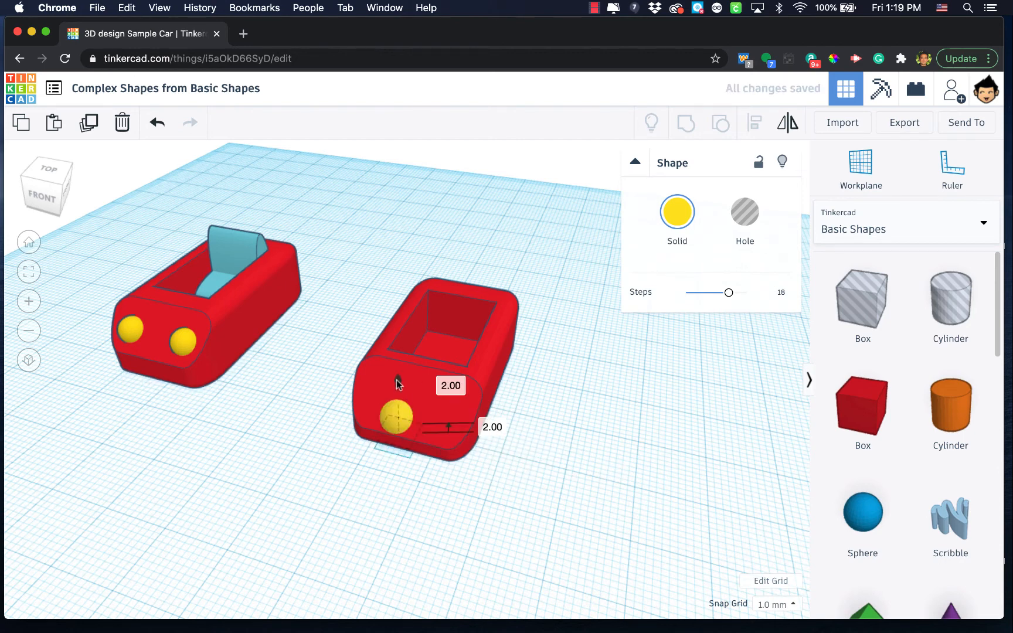
left_click_drag(400, 417, 381, 403)
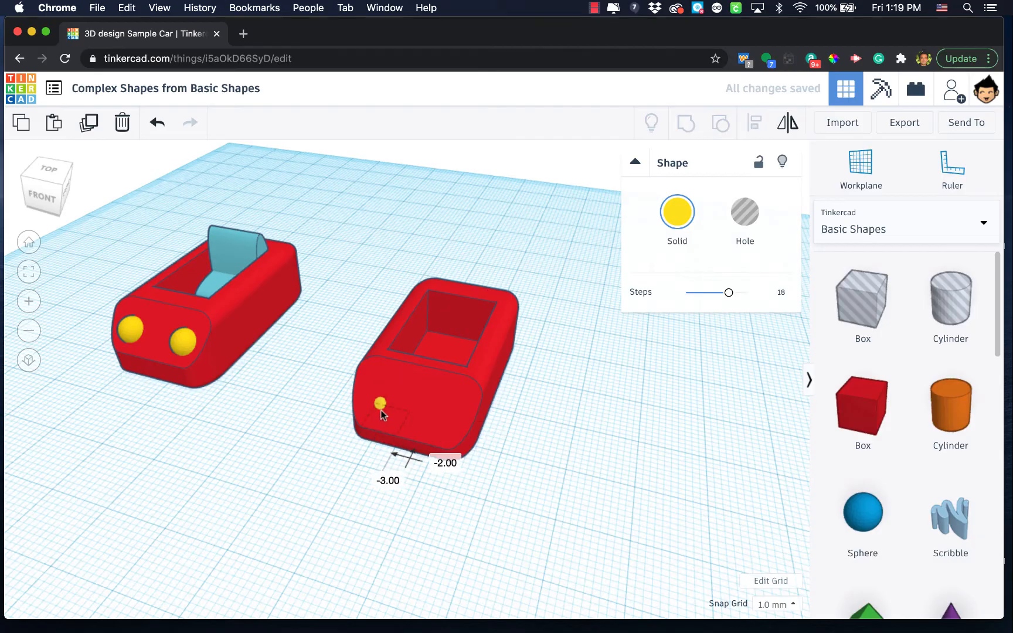
left_click_drag(380, 404, 378, 406)
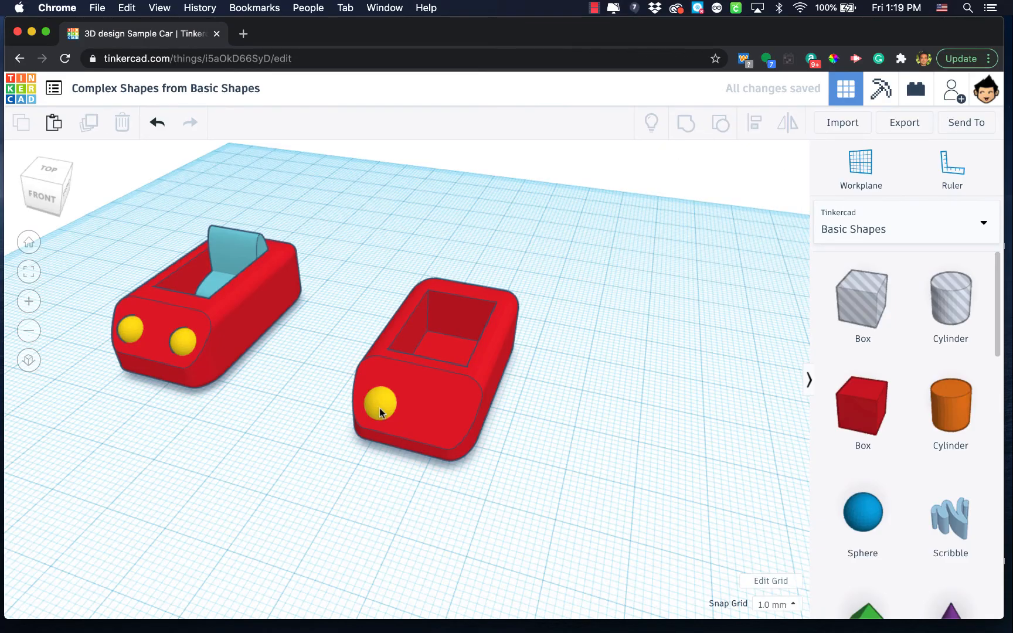
- Select the yellow sphere headlight on the second car's front
left_click(378, 401)
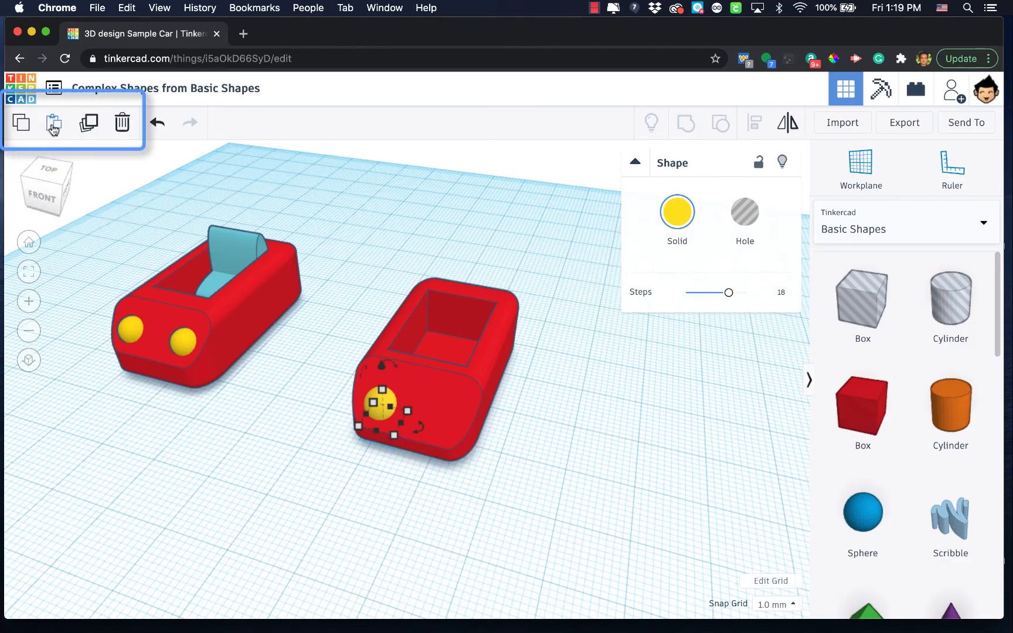
mouse_move(52, 126)
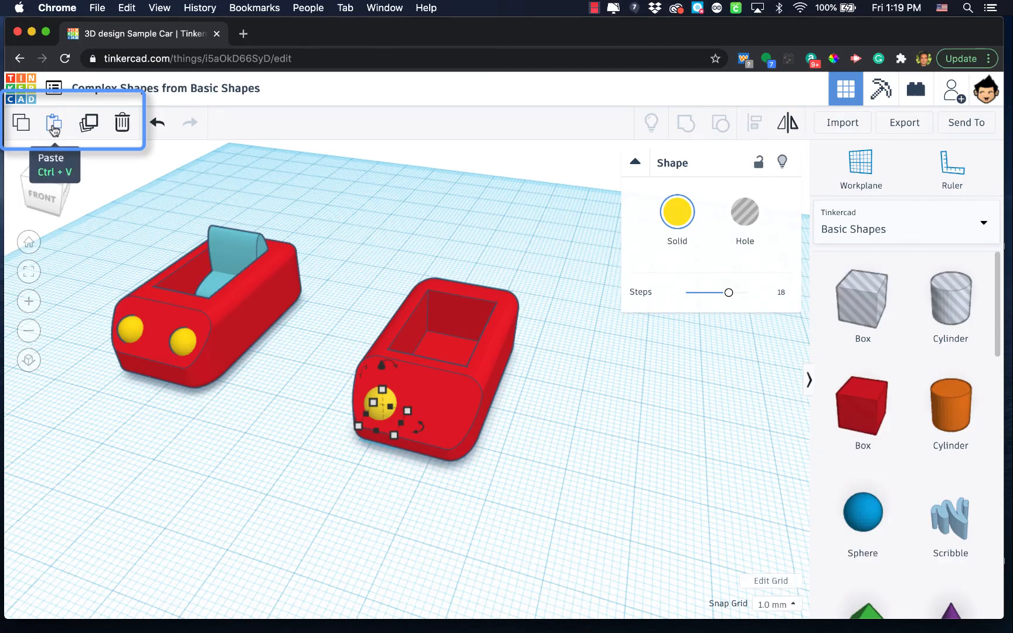
mouse_move(88, 122)
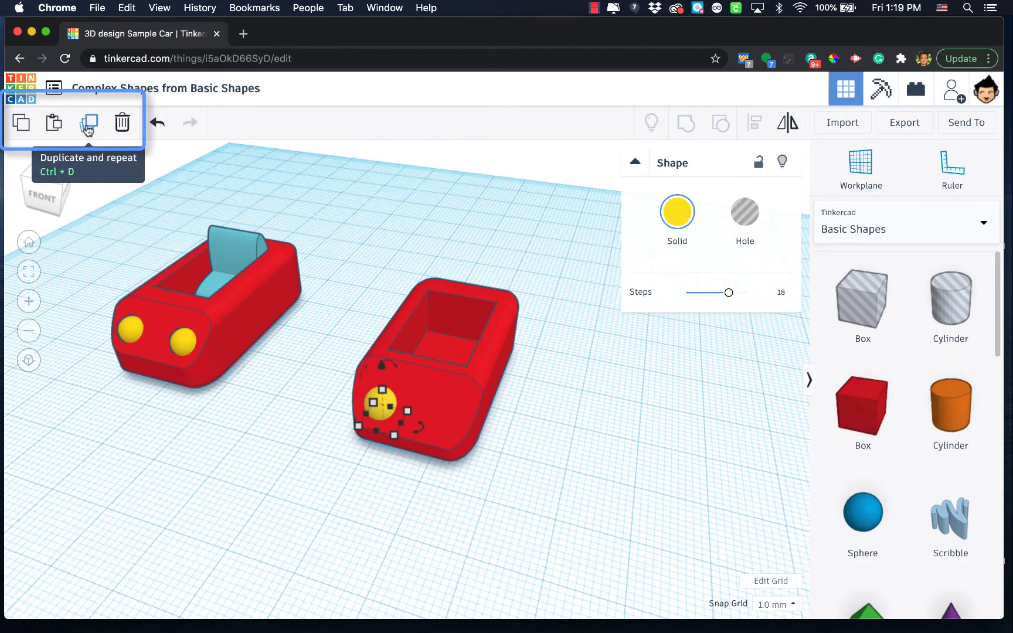
mouse_move(191, 305)
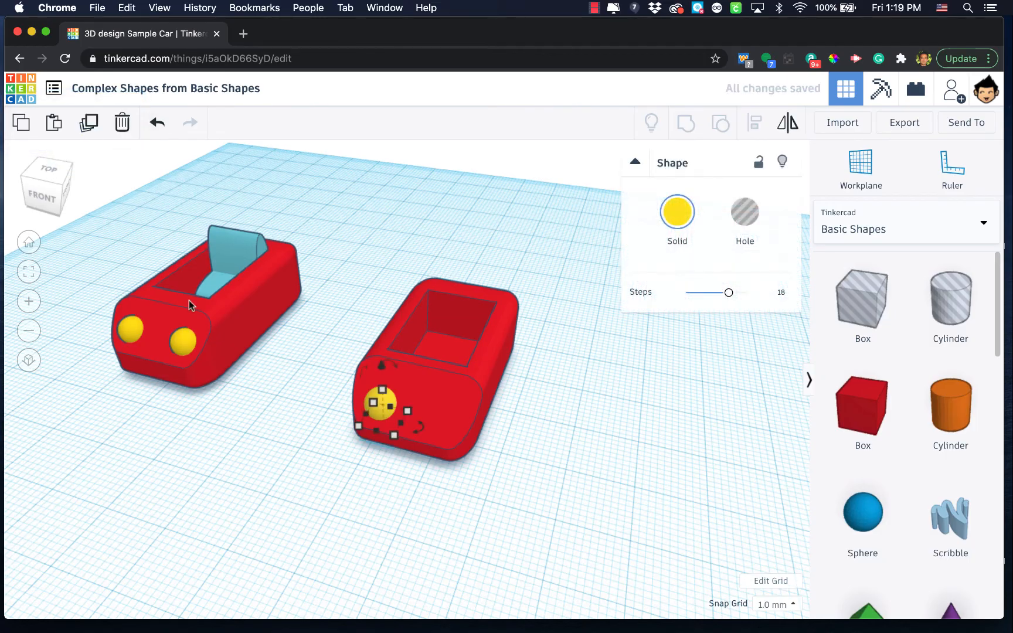
mouse_move(254, 442)
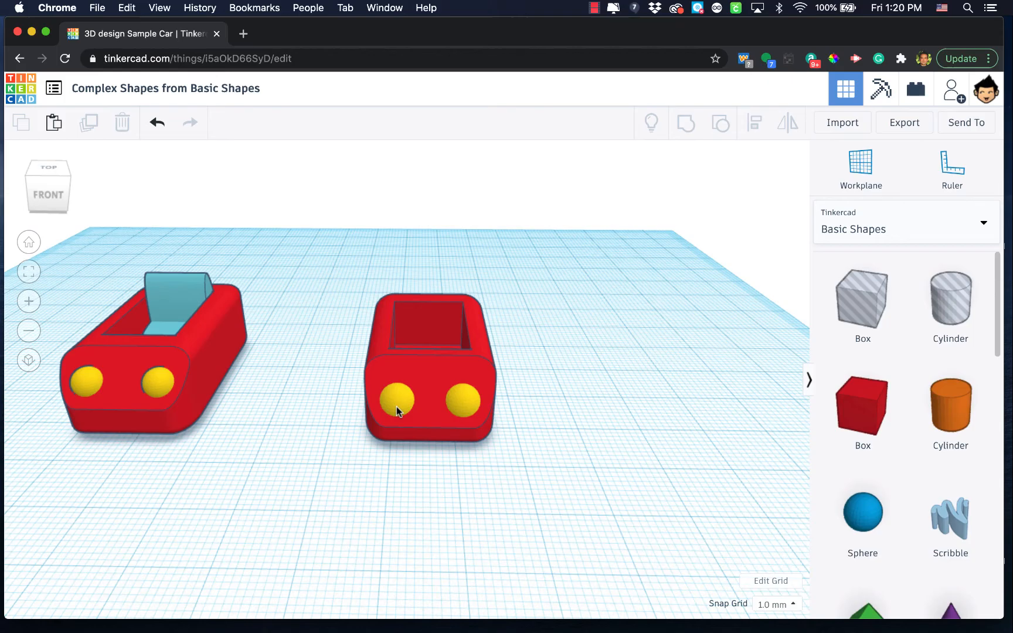
mouse_move(431, 452)
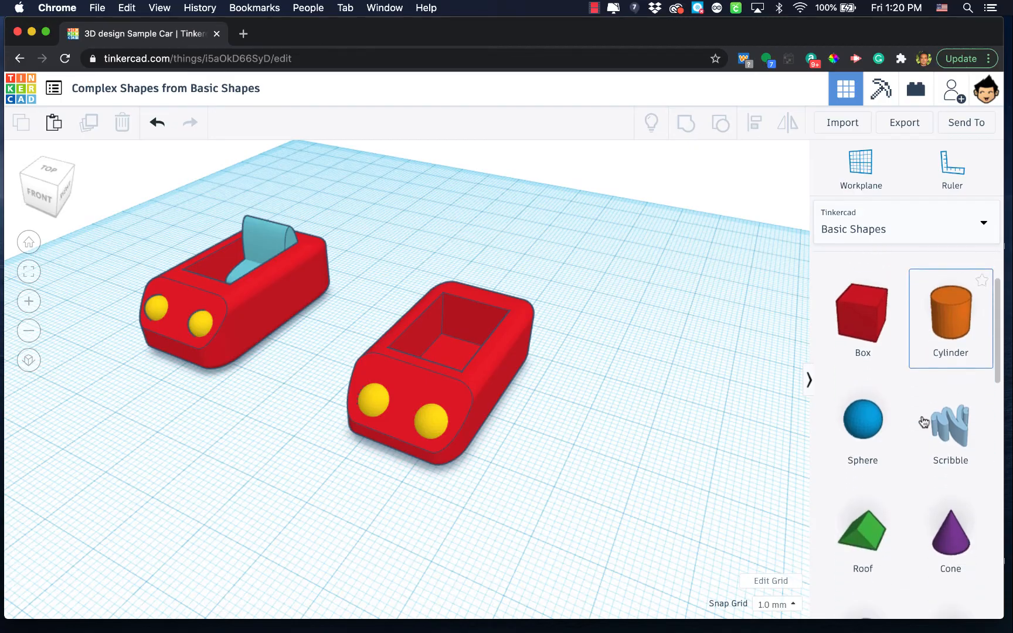
- Turn a round roof a quarter turn, move it into the seat opening, and widen it to fit
scroll("down", 3)
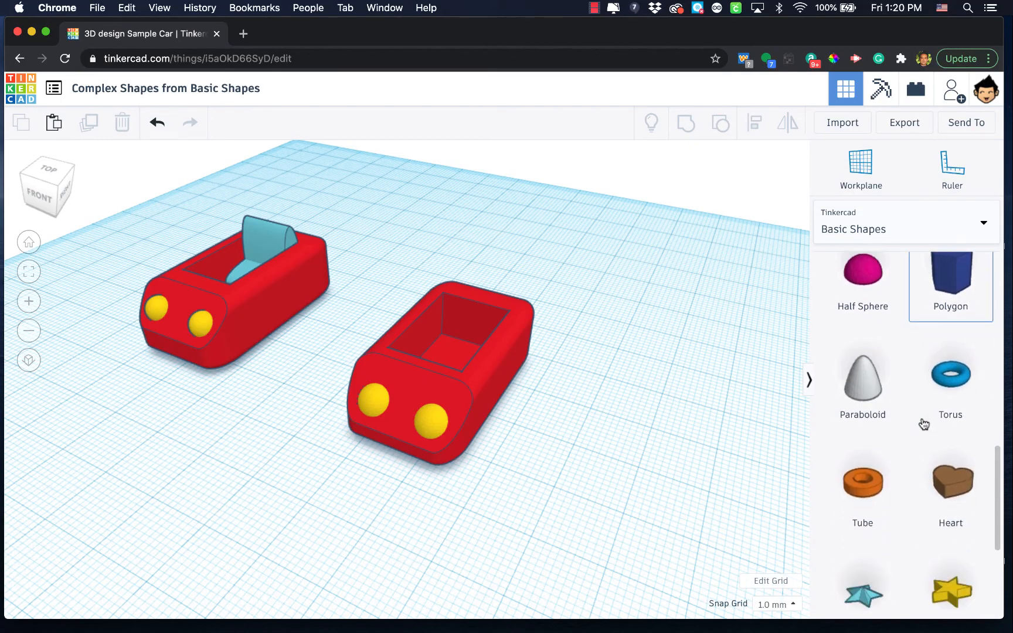
scroll("down", 3)
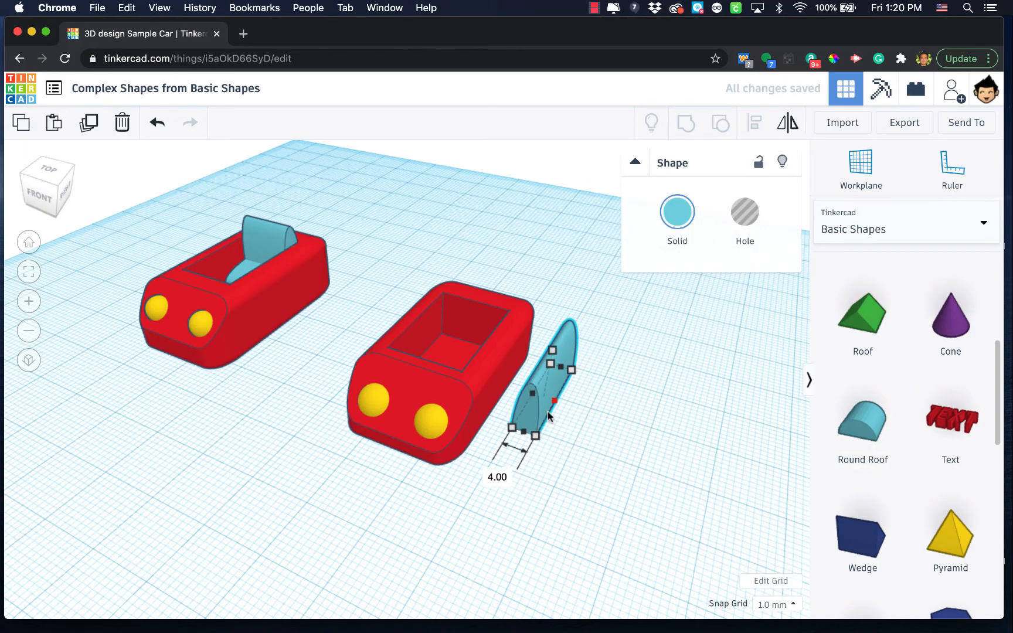
mouse_move(574, 406)
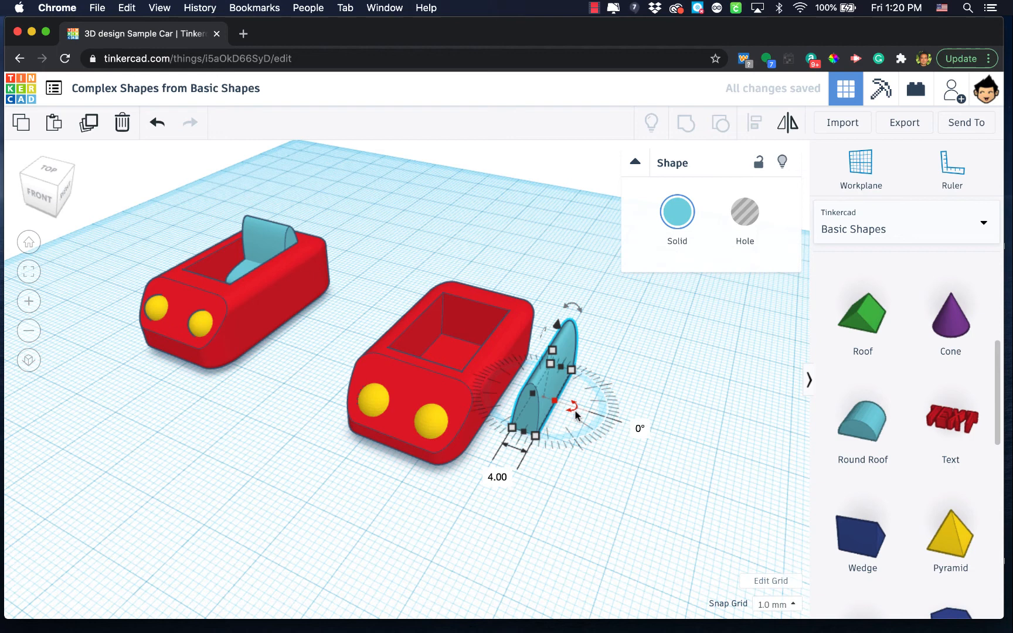
left_click_drag(575, 406, 601, 423)
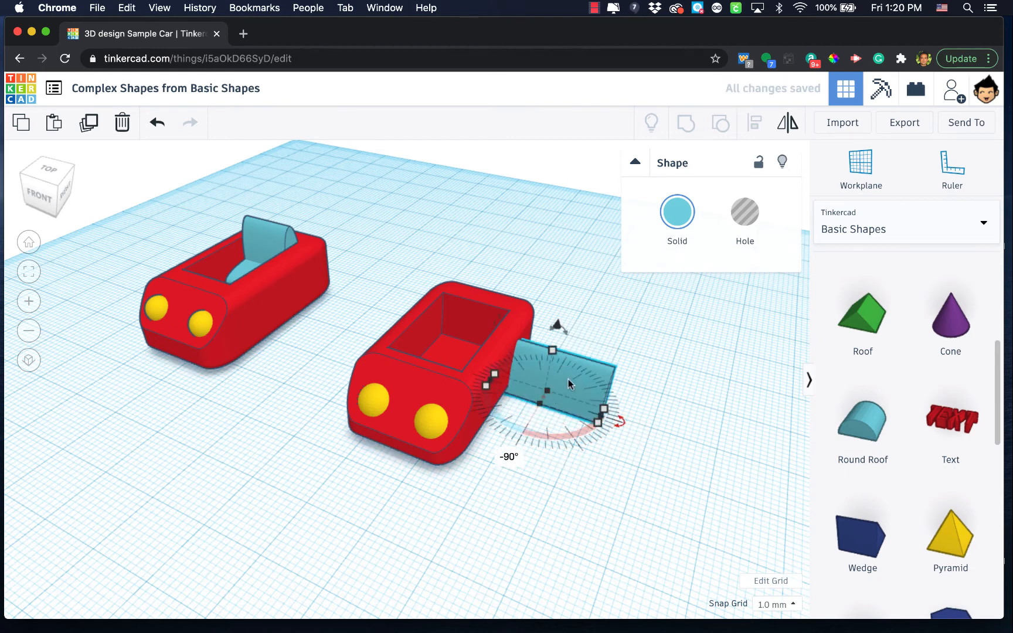
left_click_drag(568, 385, 511, 362)
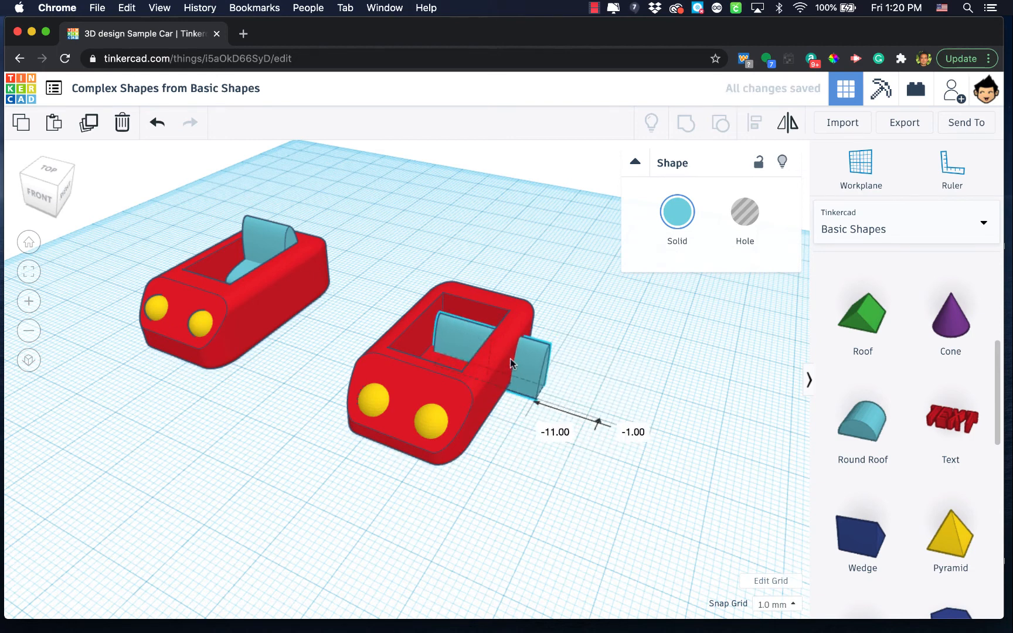
left_click_drag(530, 362, 524, 353)
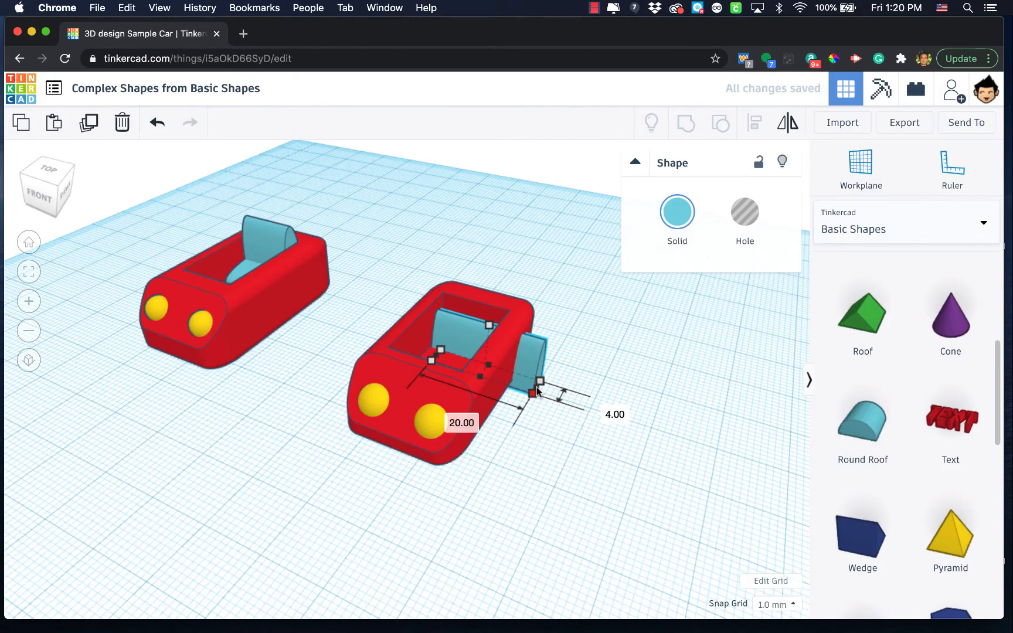
left_click_drag(539, 385, 507, 378)
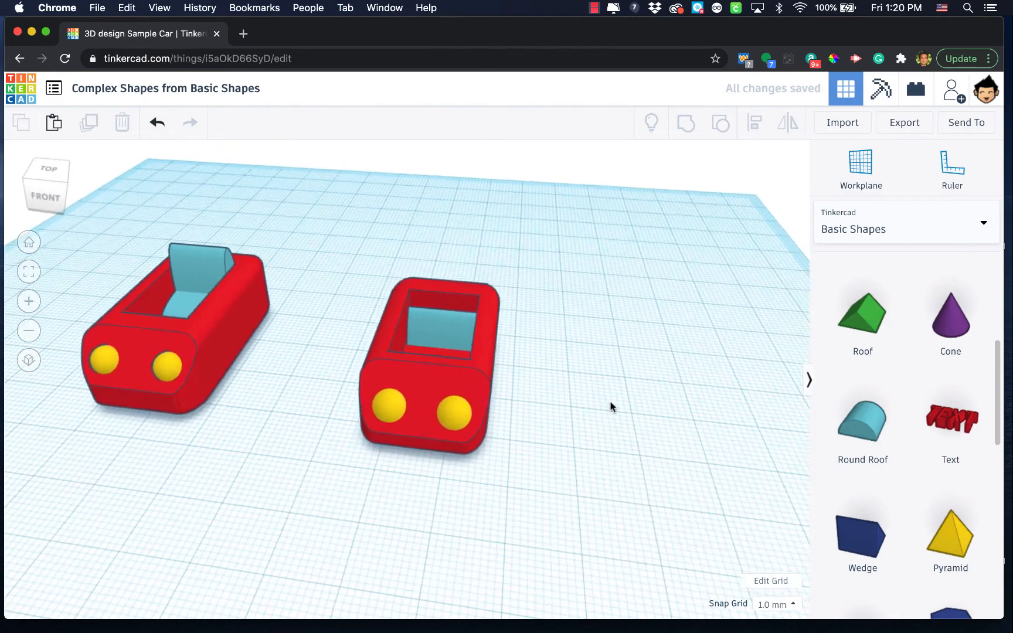
left_click(435, 310)
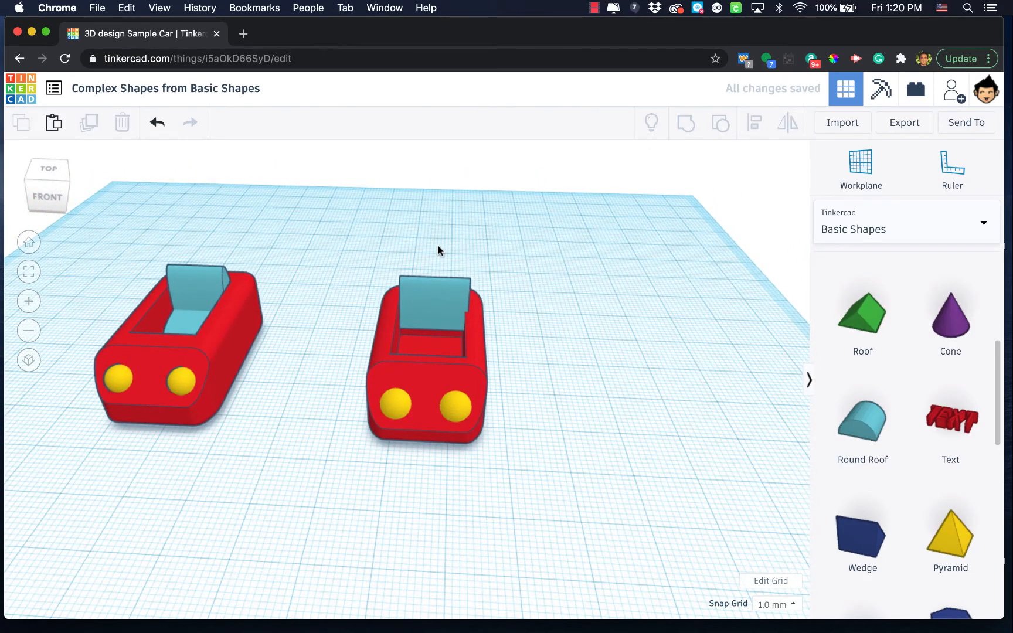
left_click(426, 361)
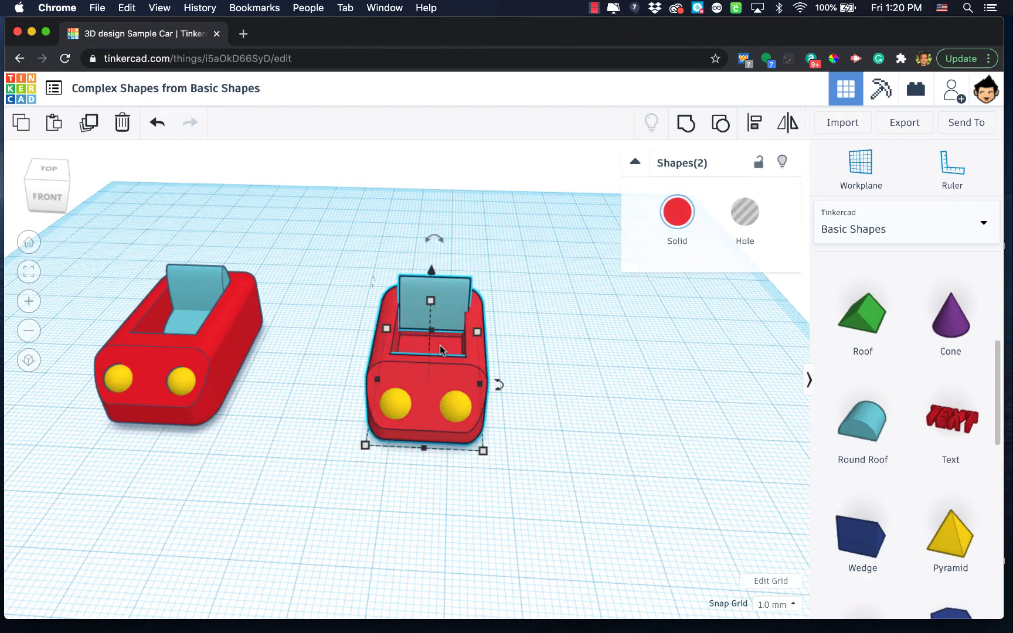
left_click(754, 122)
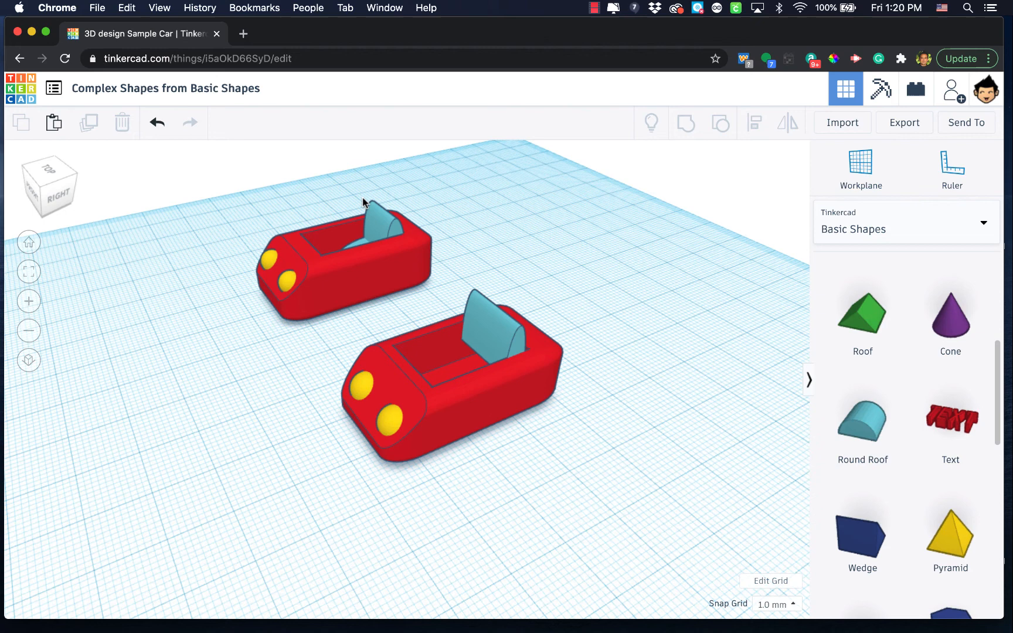
- Select the second car's blue seat and rotate it 90° across the opening
left_click(498, 330)
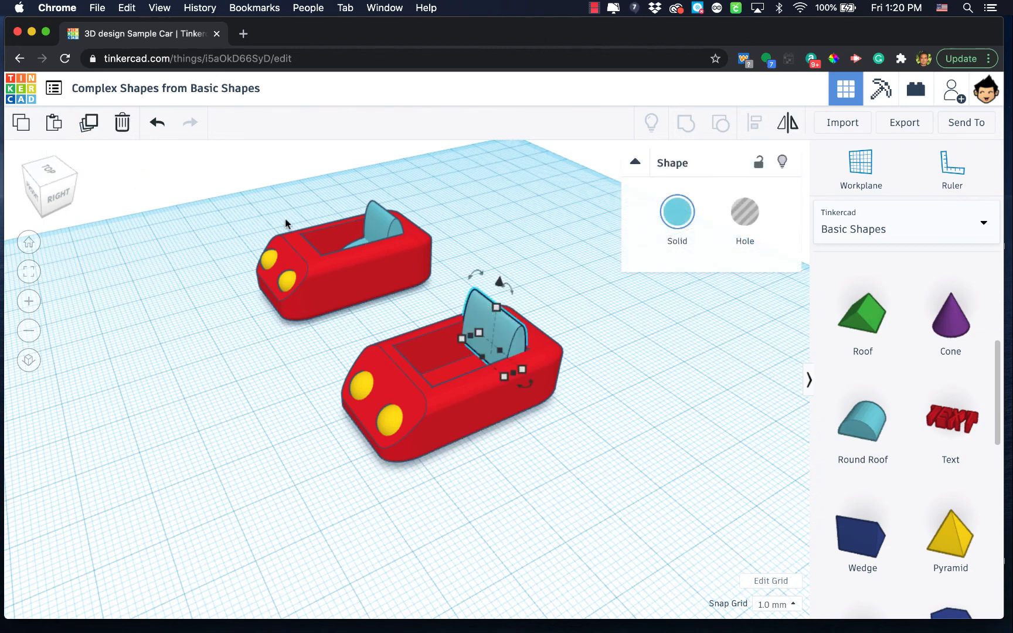
mouse_move(88, 123)
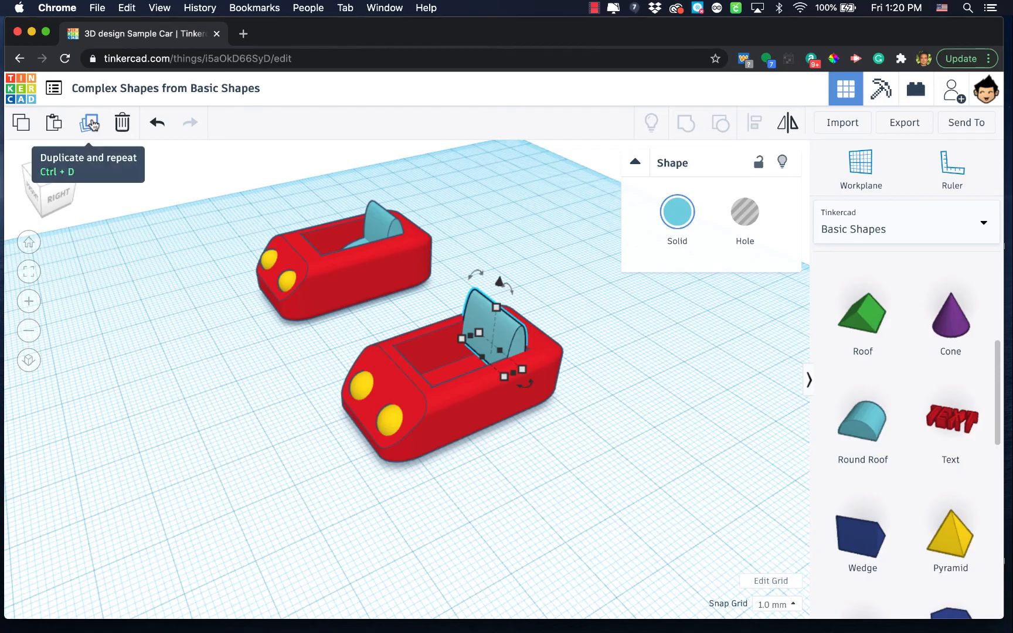
mouse_move(170, 338)
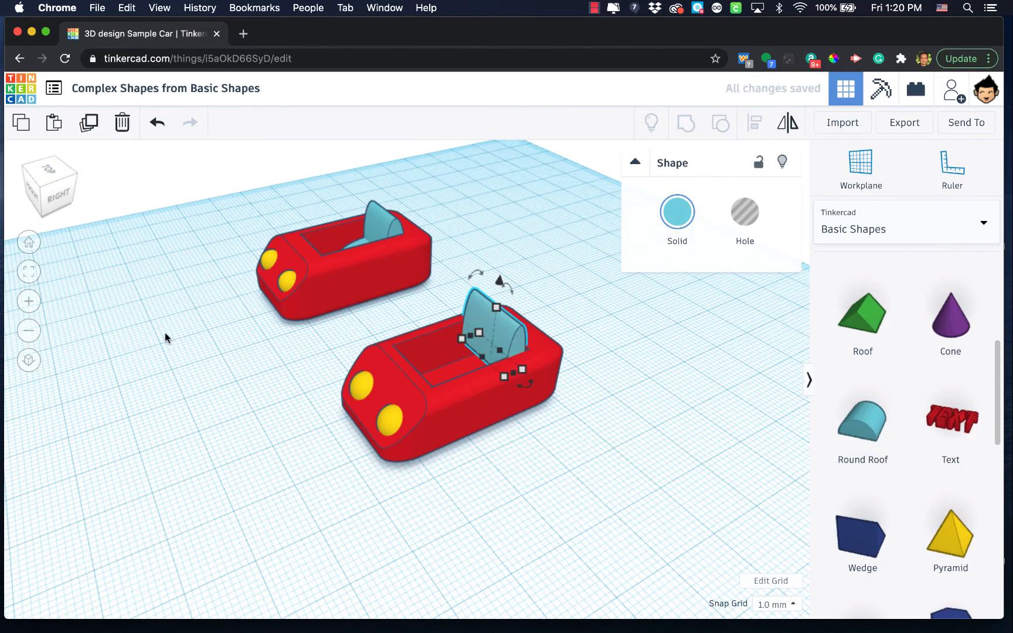
mouse_move(505, 393)
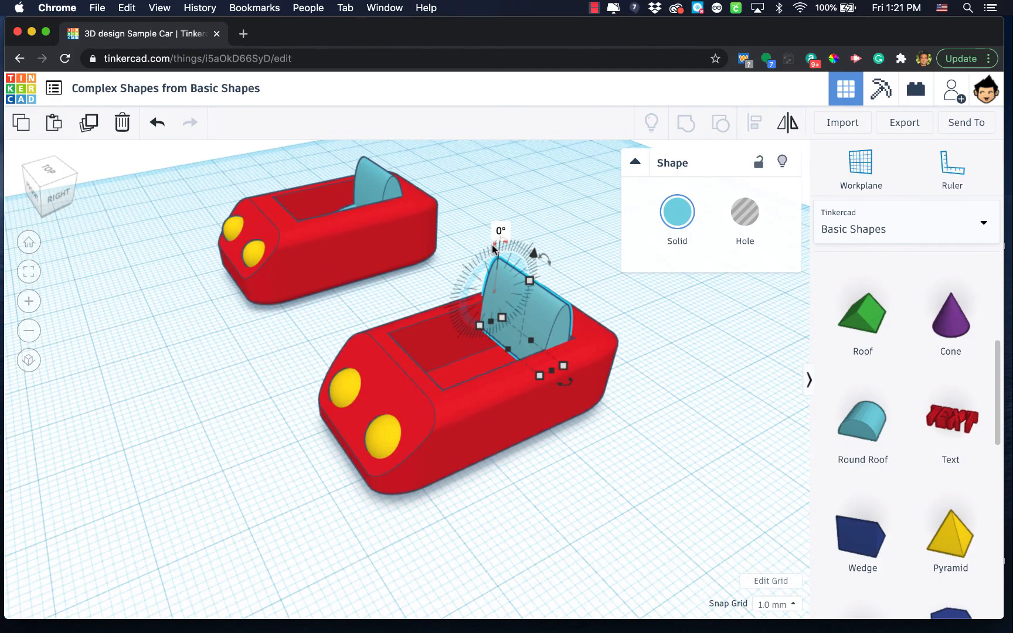
left_click_drag(501, 246, 452, 291)
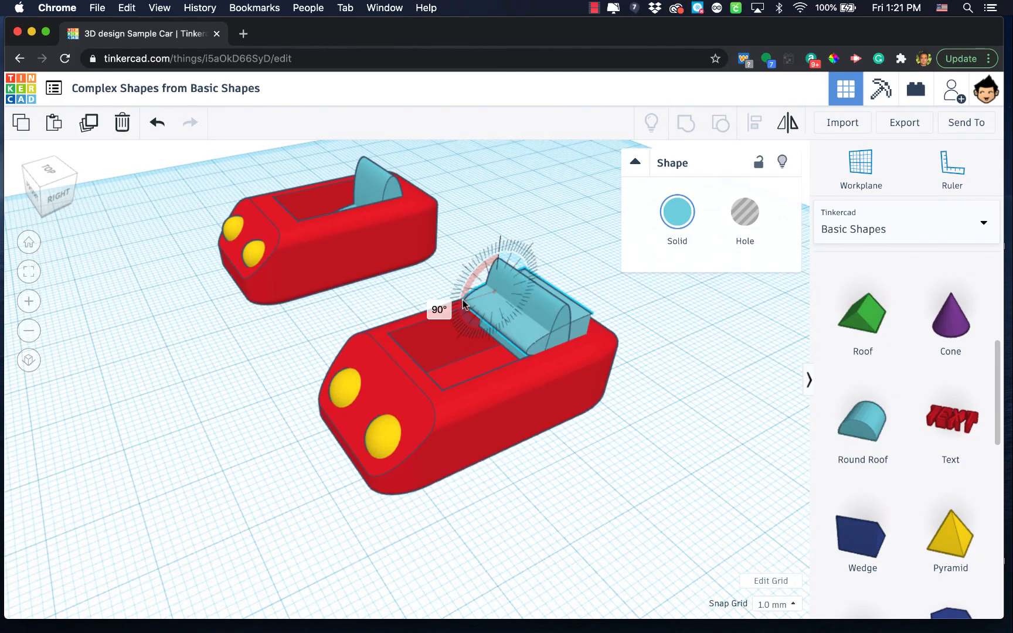